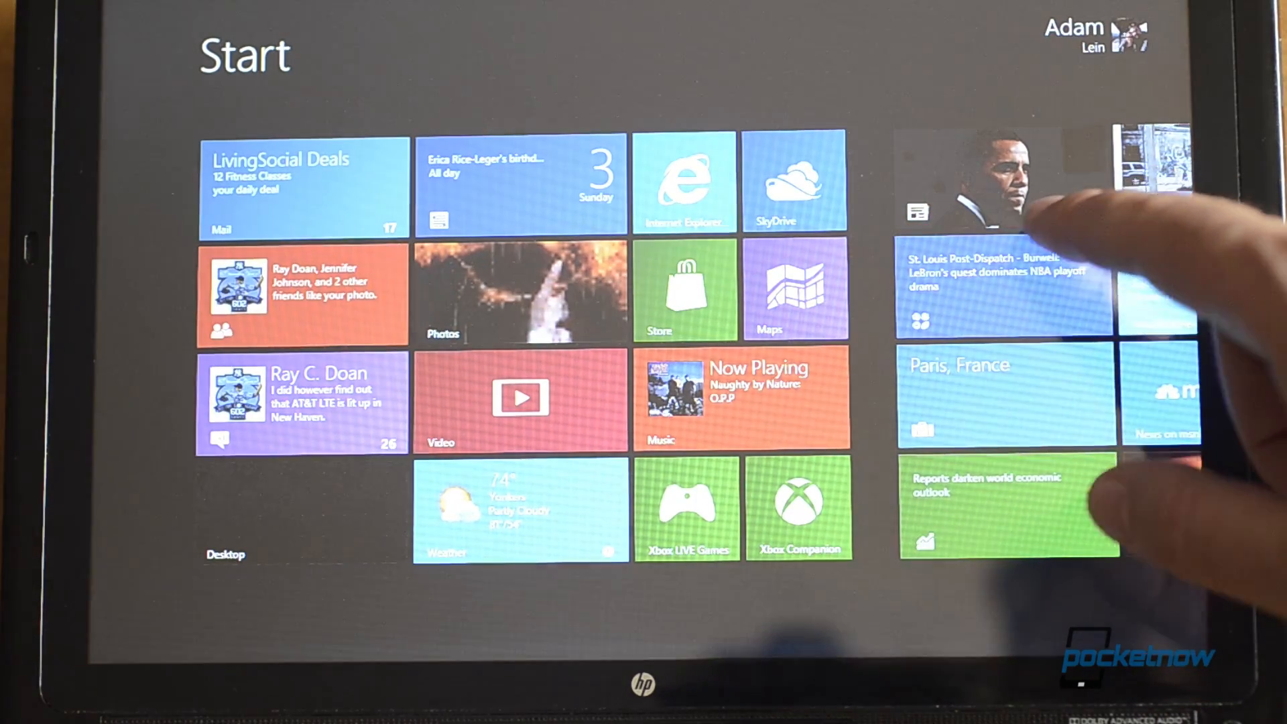
View a photo from the Adamz-MCE folder, then open the People app.
{"action": "left_click", "coordinate": [519, 291]}
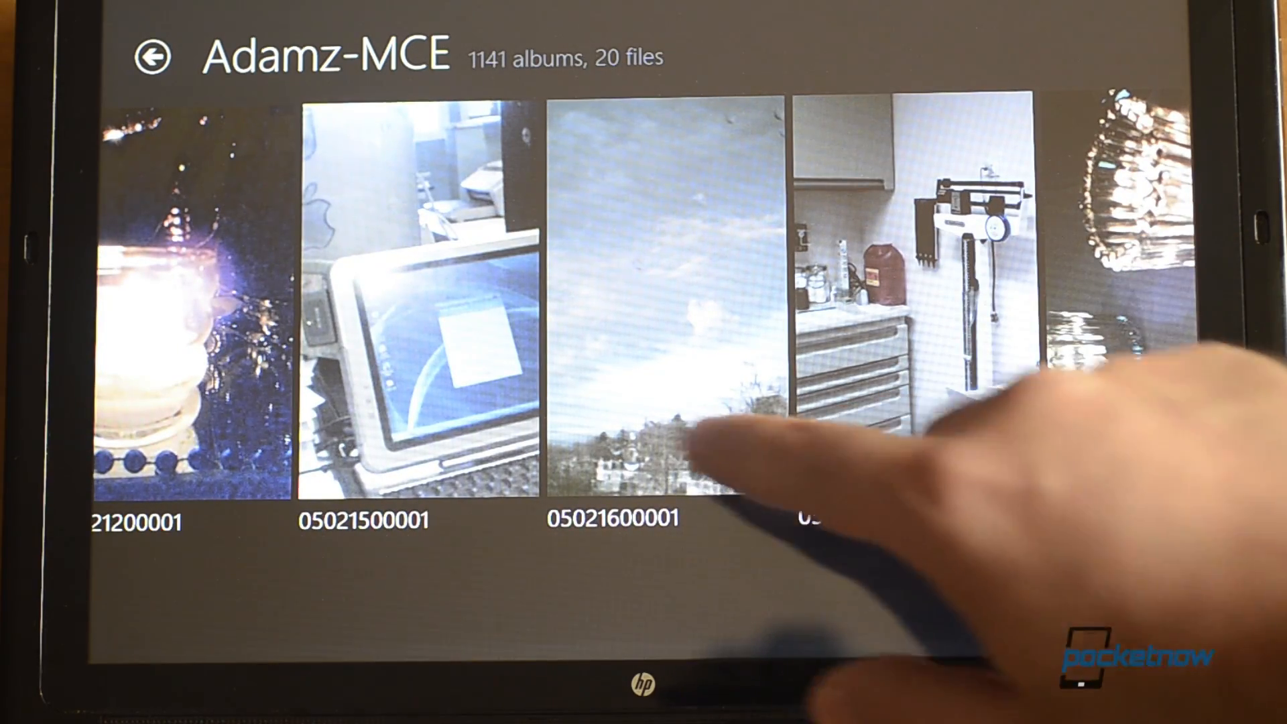
{"action": "left_click", "coordinate": [418, 287]}
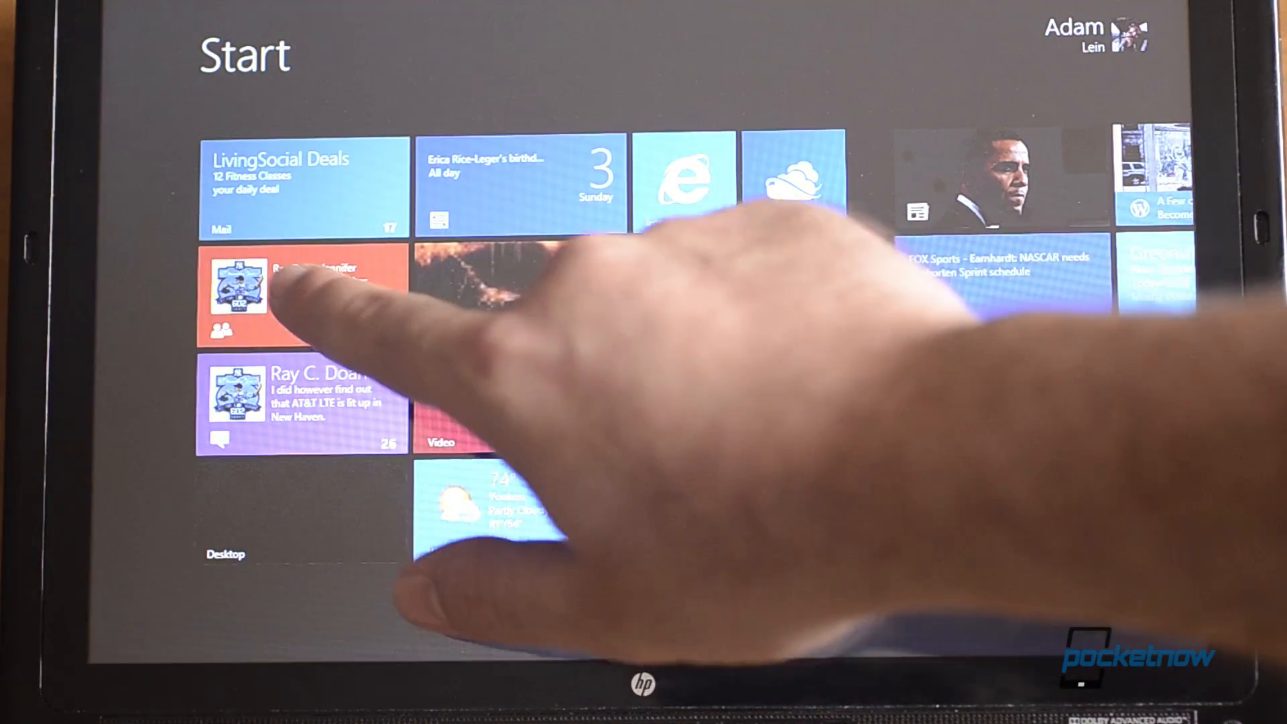
{"action": "left_click", "coordinate": [250, 296]}
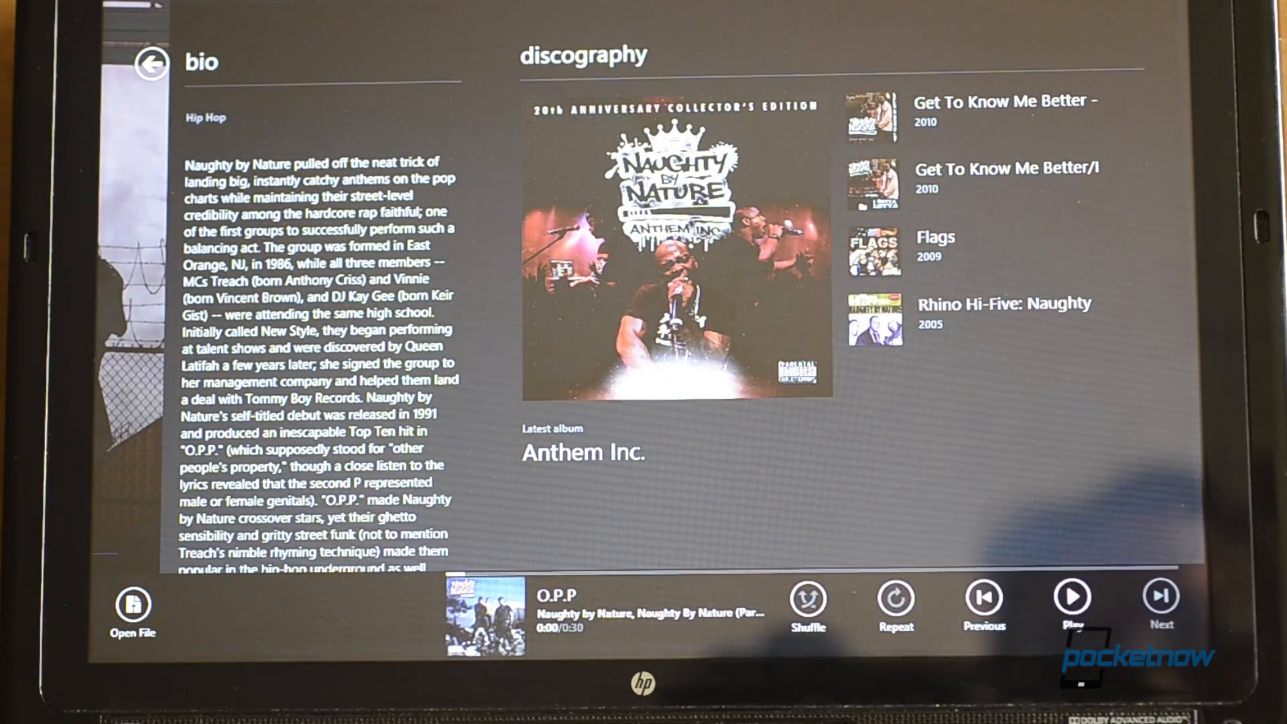
Go back from the Naughty by Nature artist page and scroll the Music hub.
{"action": "left_click", "coordinate": [677, 246]}
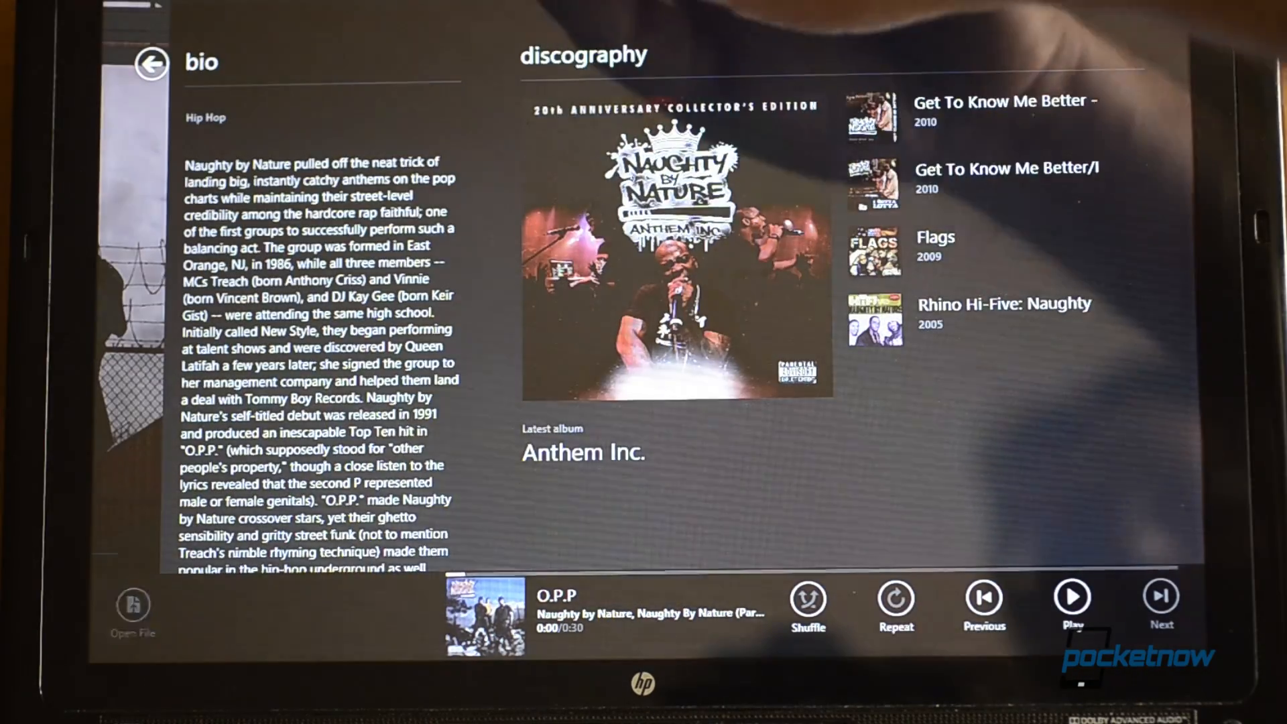
{"action": "left_click", "coordinate": [153, 64]}
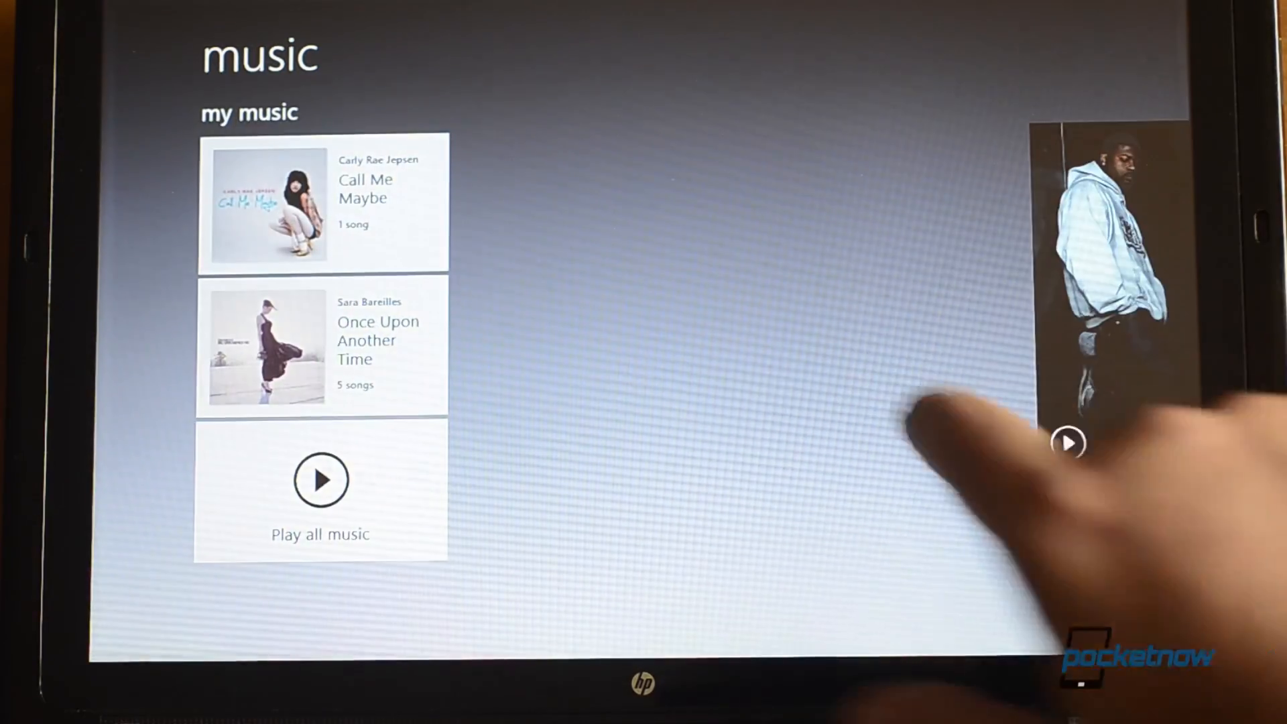
{"action": "scroll", "scroll_direction": "left", "scroll_amount": 3}
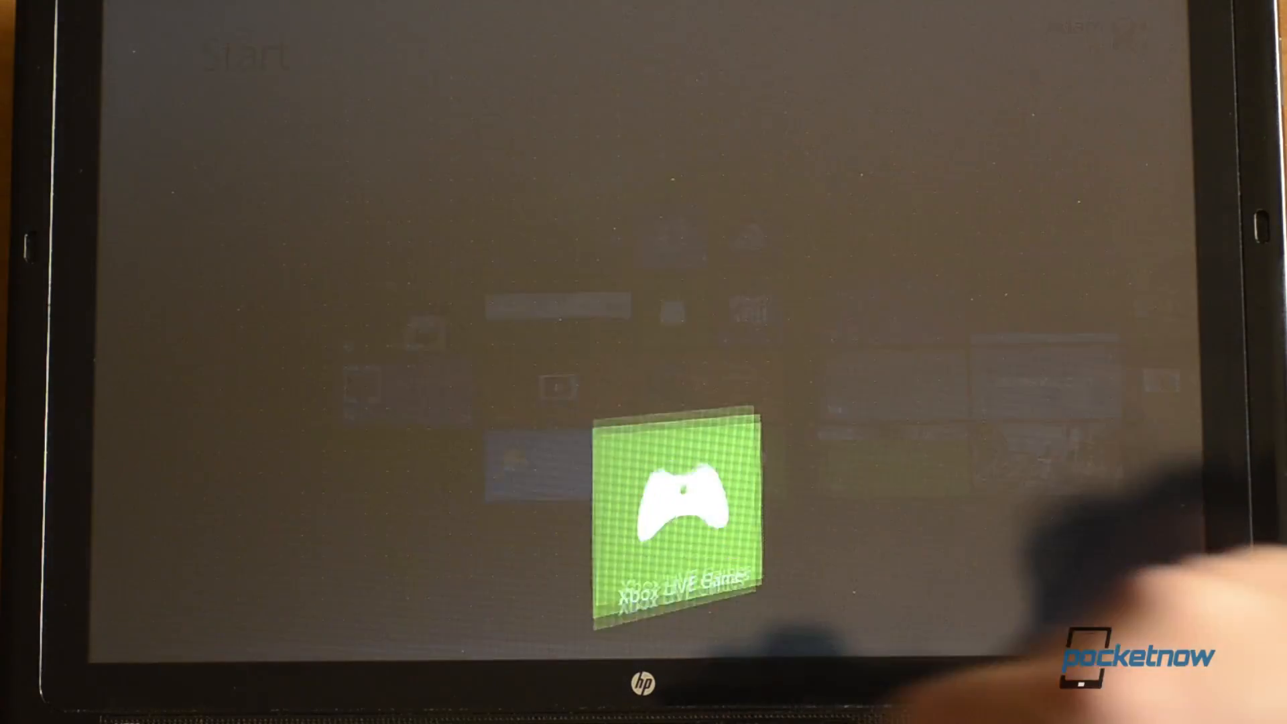
{"action": "left_click", "coordinate": [672, 517]}
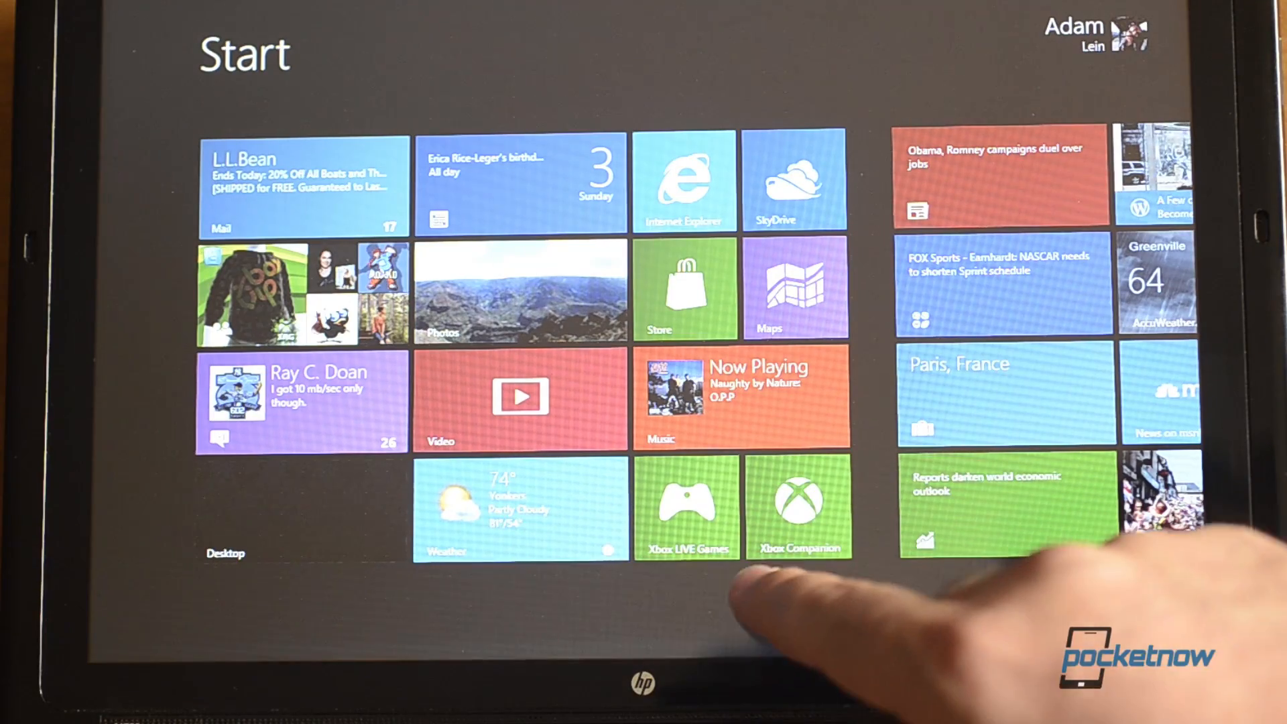
{"action": "left_click", "coordinate": [797, 508]}
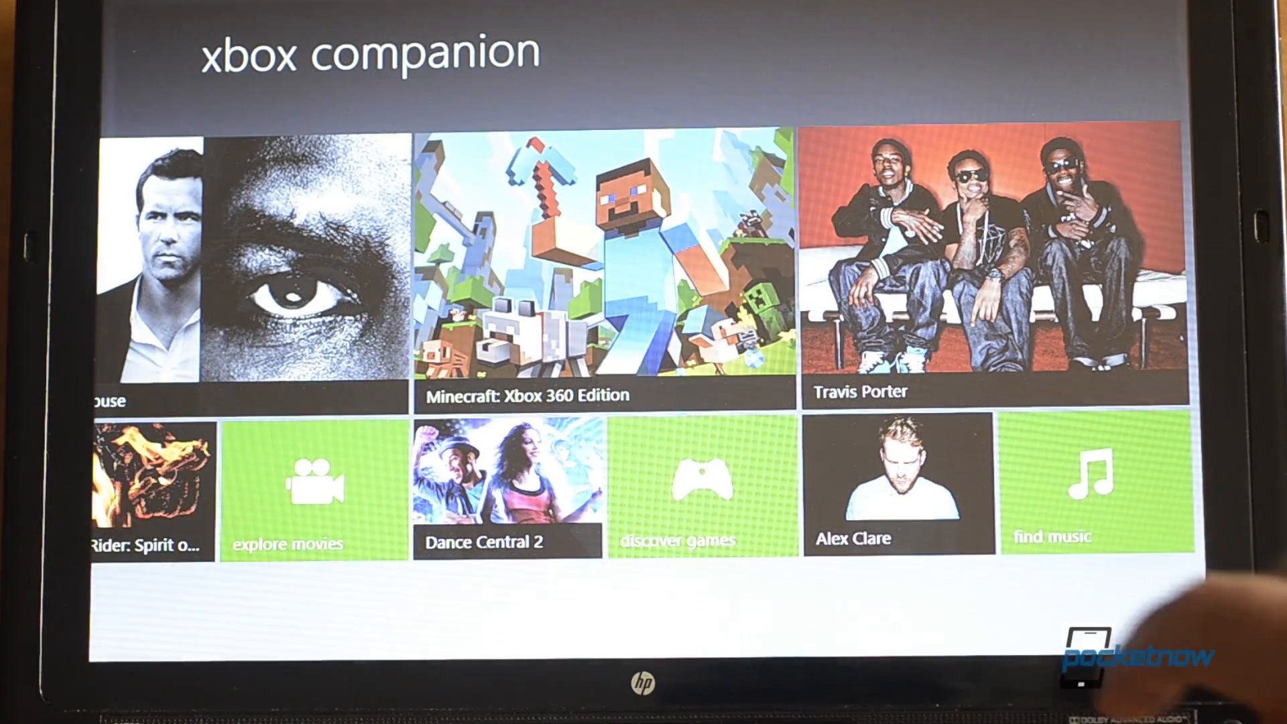
{"action": "left_click_drag", "start_coordinate": [985, 329], "coordinate": [575, 328]}
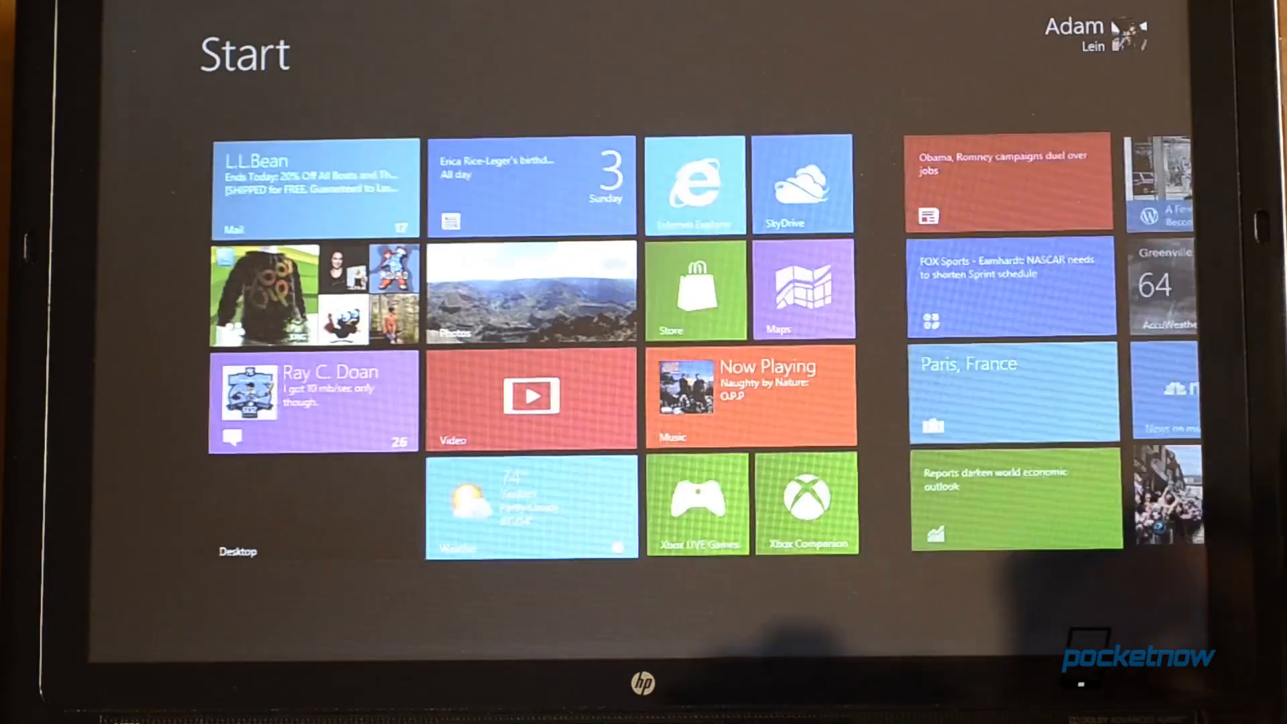
{"action": "scroll", "scroll_direction": "right", "scroll_amount": 3}
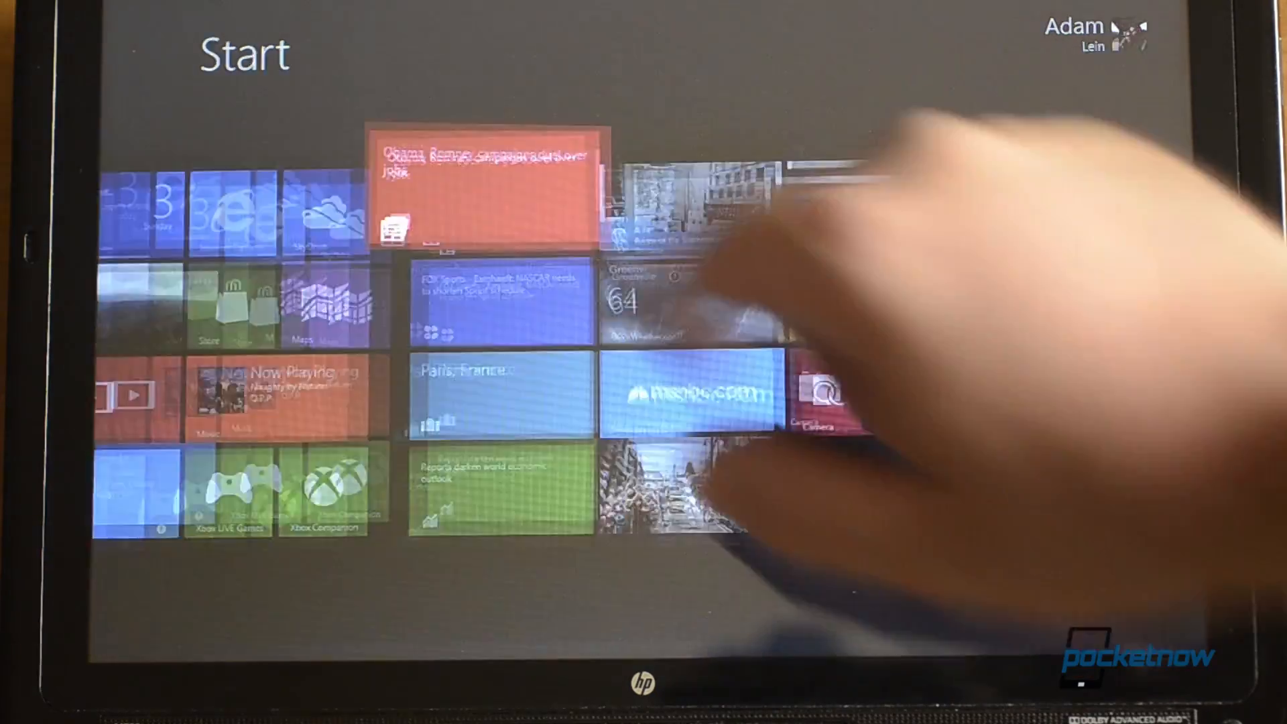
{"action": "left_click", "coordinate": [484, 189]}
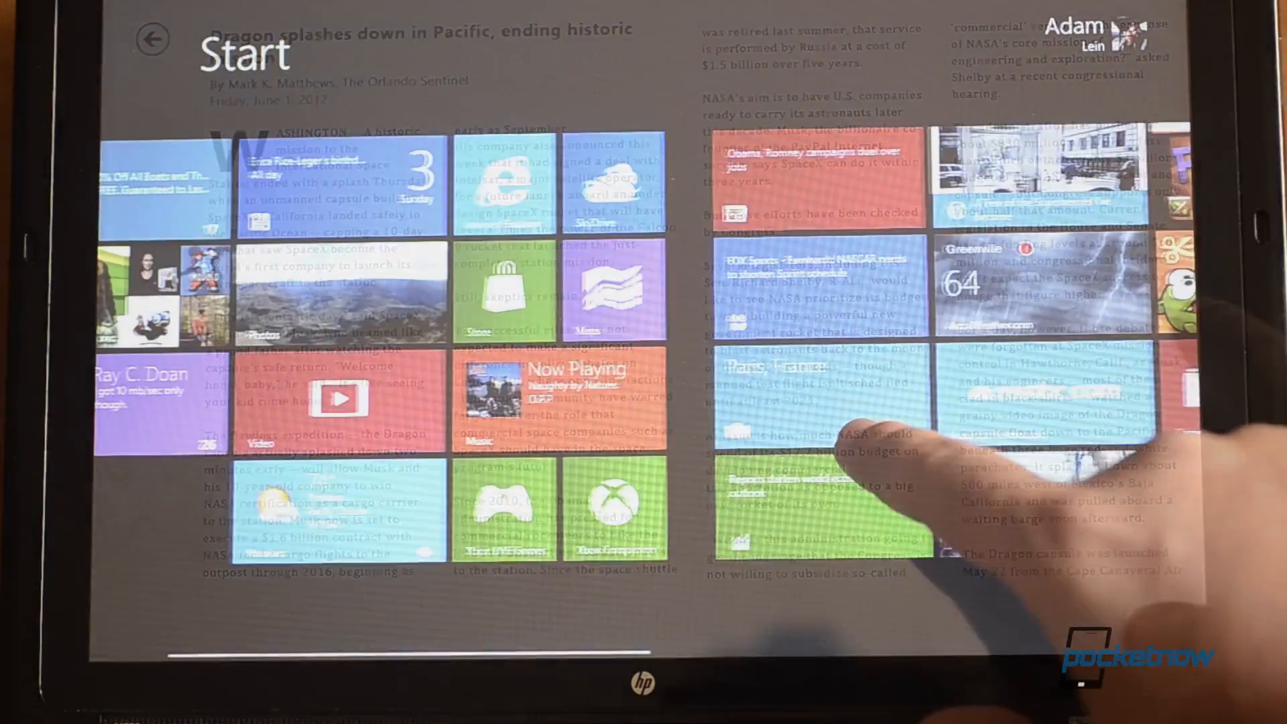
{"action": "left_click", "coordinate": [853, 460]}
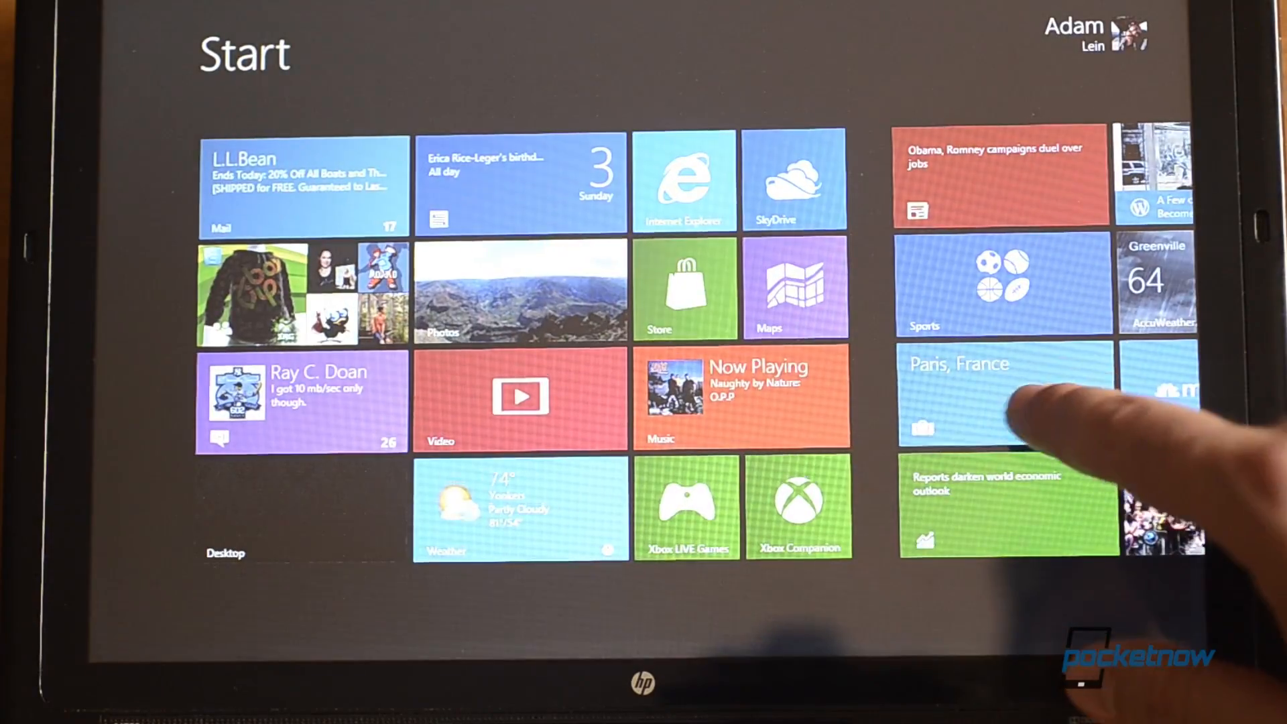
Open Bing Travel, explore the New York 360° panorama, then go back.
{"action": "left_click", "coordinate": [1001, 398]}
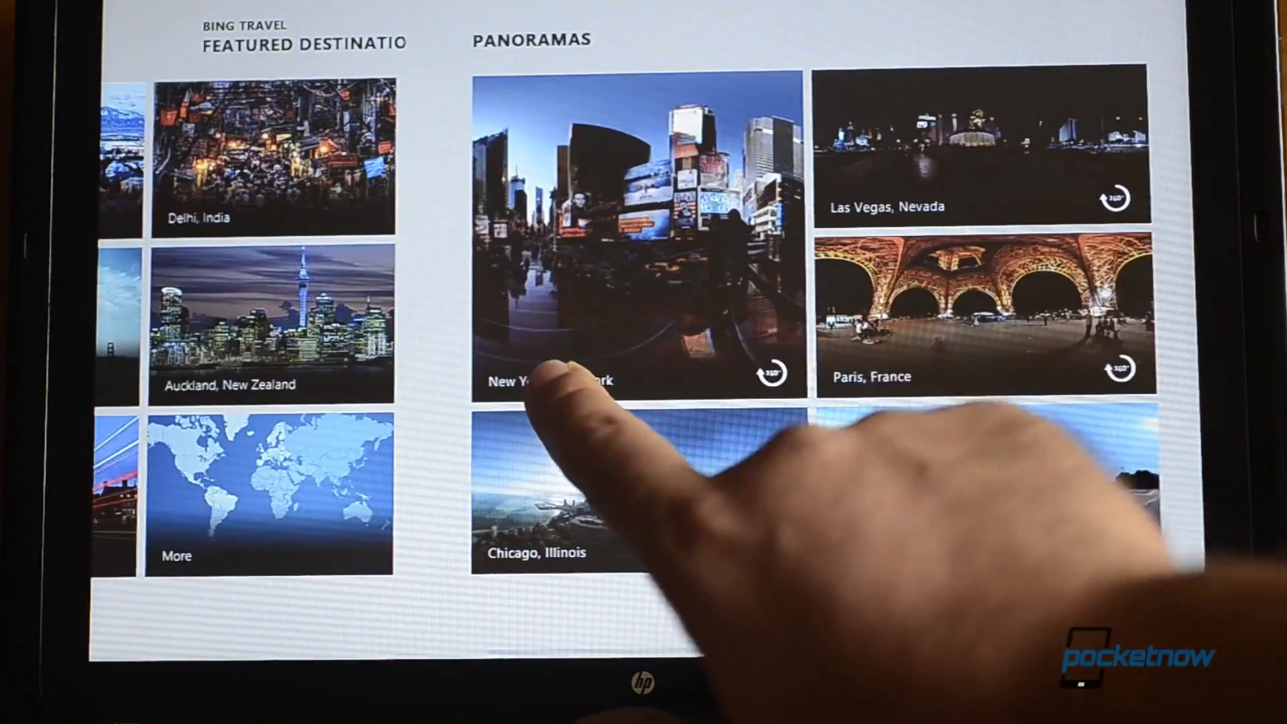
{"action": "left_click", "coordinate": [607, 230]}
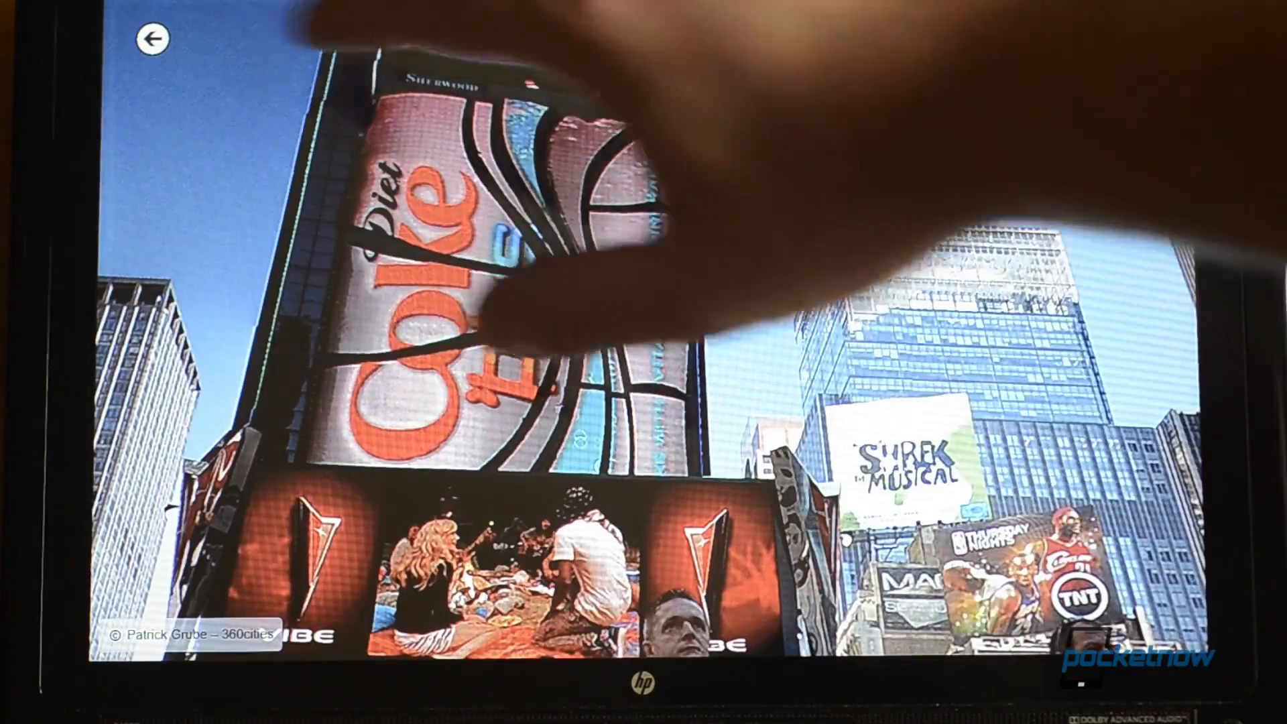
{"action": "left_click", "coordinate": [150, 40]}
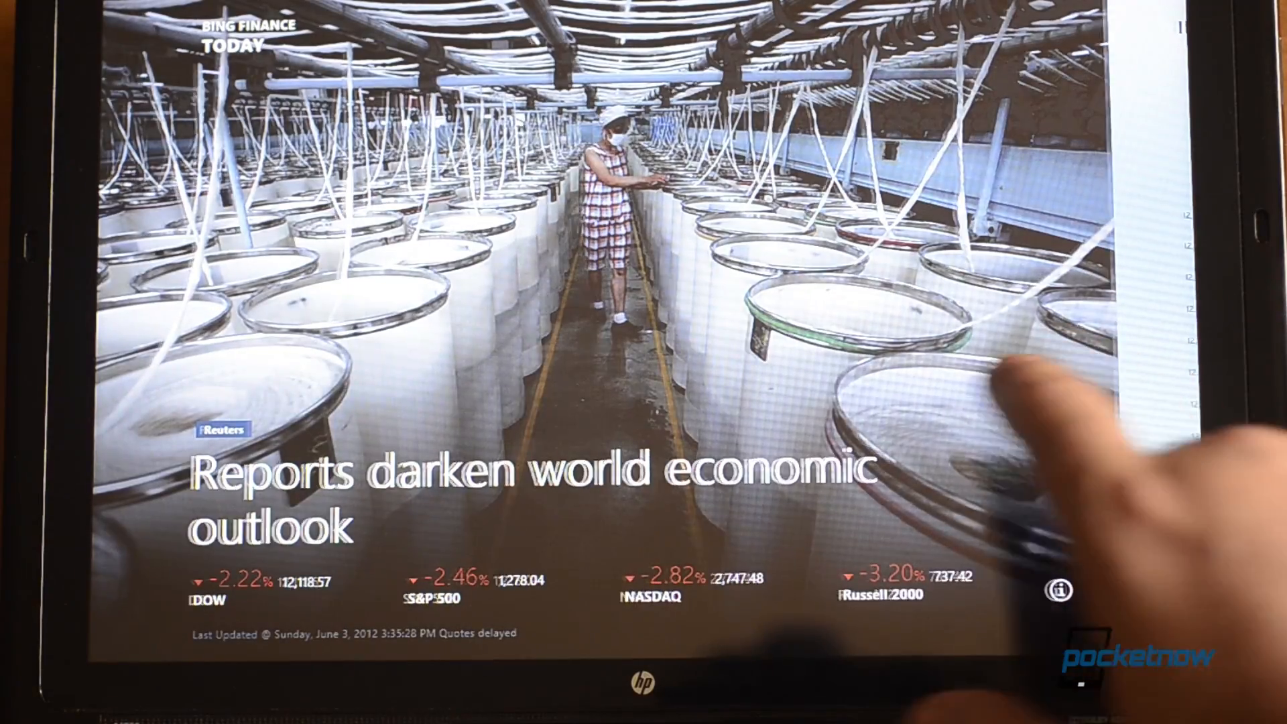
Launch Bing Finance from the Finance tile on the Start screen.
{"action": "left_click", "coordinate": [213, 595]}
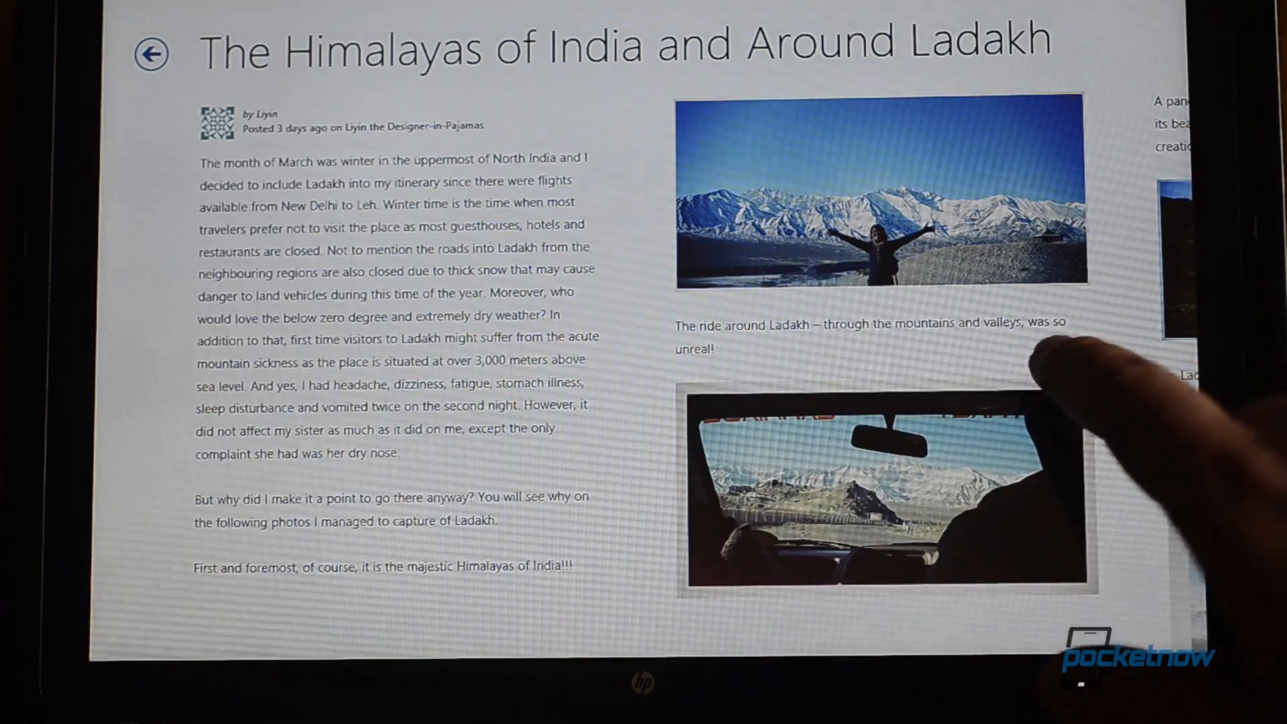
Share the Himalayas of India post to Facebook via People and begin typing a message.
{"action": "scroll", "scroll_direction": "right", "scroll_amount": 3}
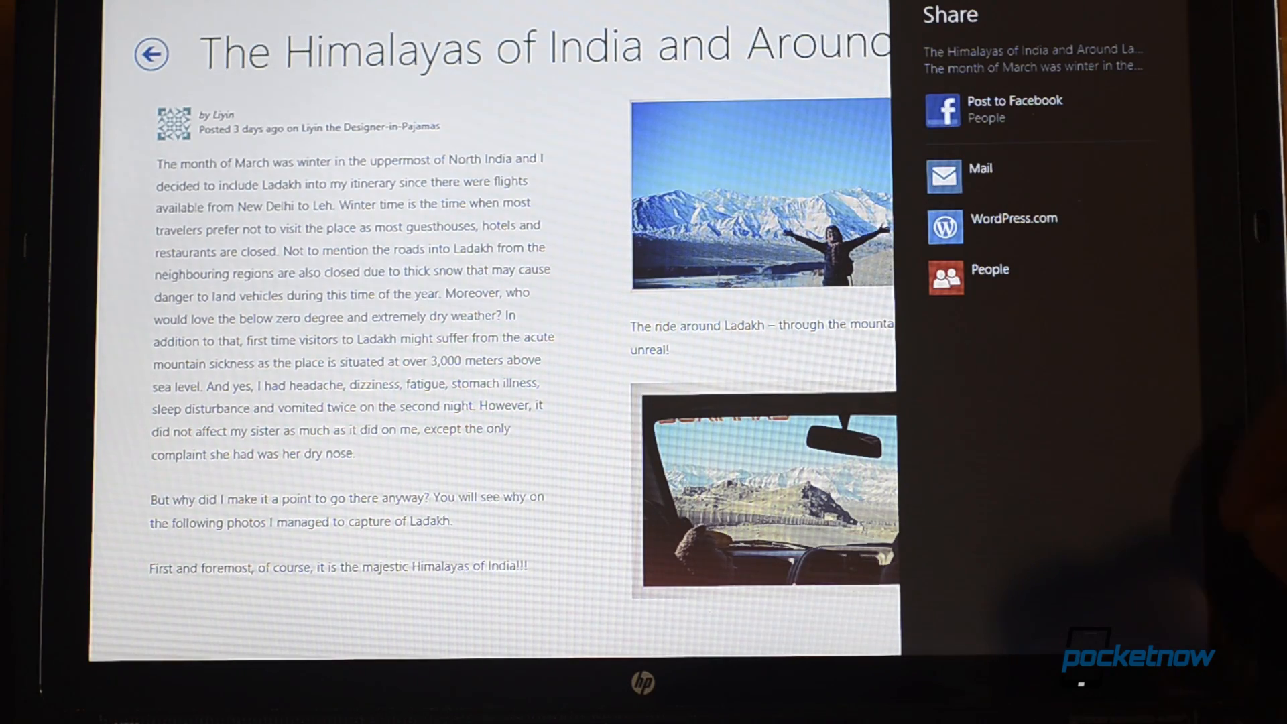
{"action": "left_click", "coordinate": [990, 270]}
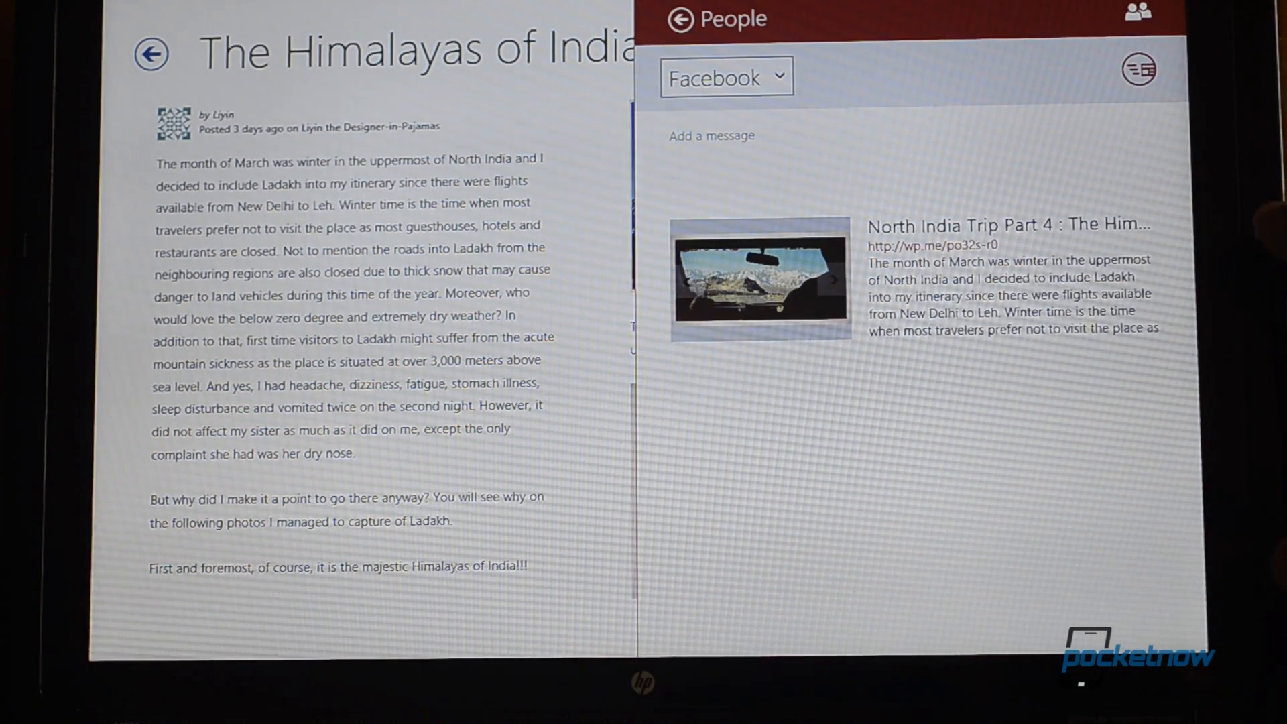
{"action": "left_click", "coordinate": [726, 76]}
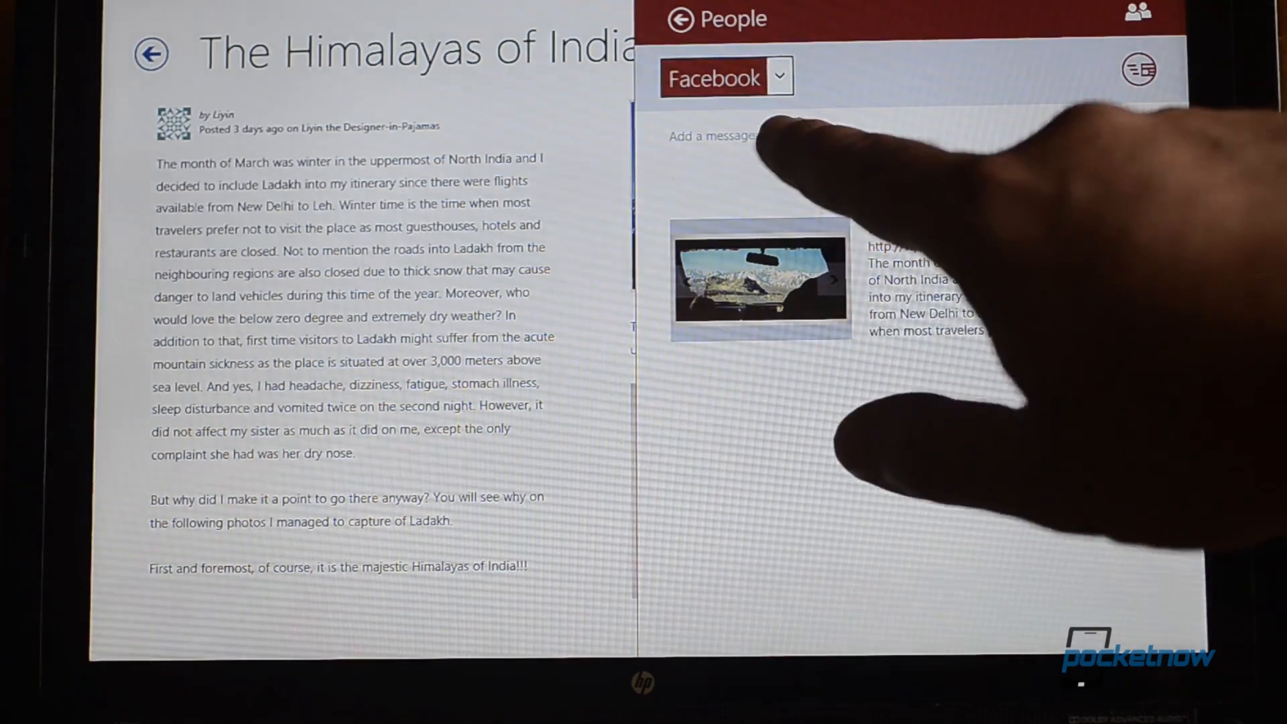
{"action": "left_click", "coordinate": [713, 136]}
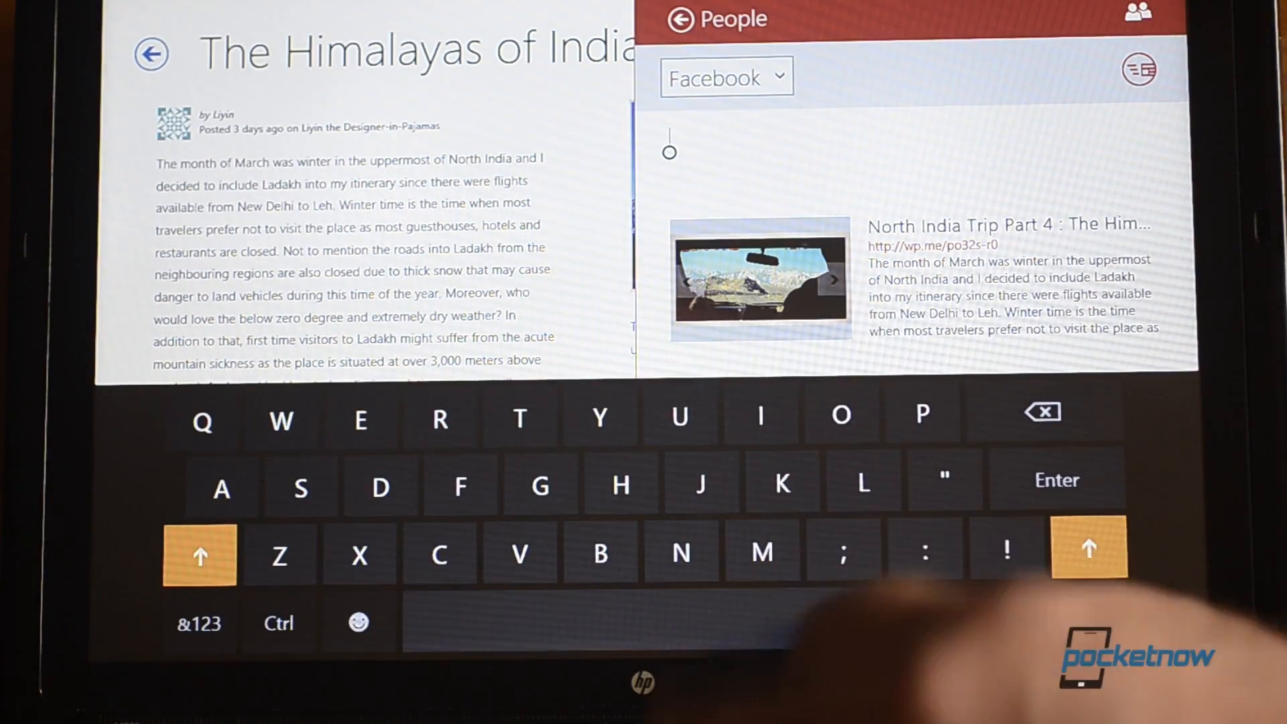
{"action": "type", "text": "i"}
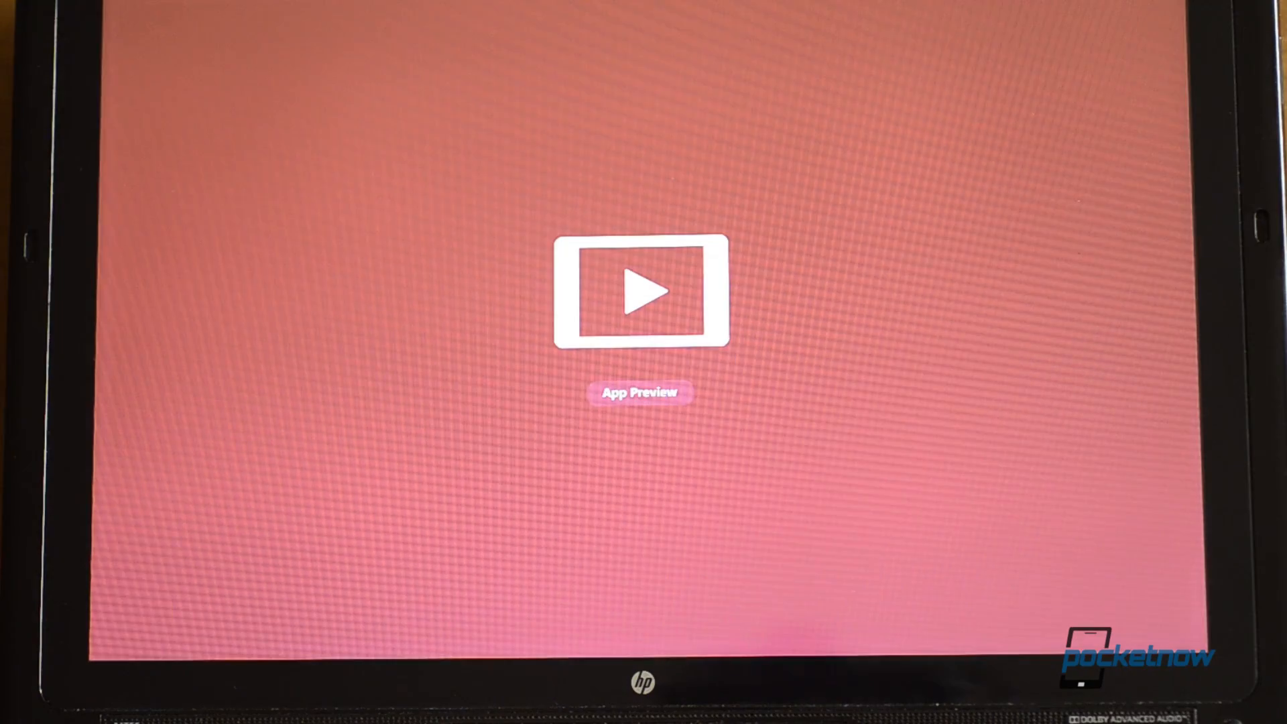
Launch the Video app from the Start screen.
{"action": "left_click", "coordinate": [643, 292]}
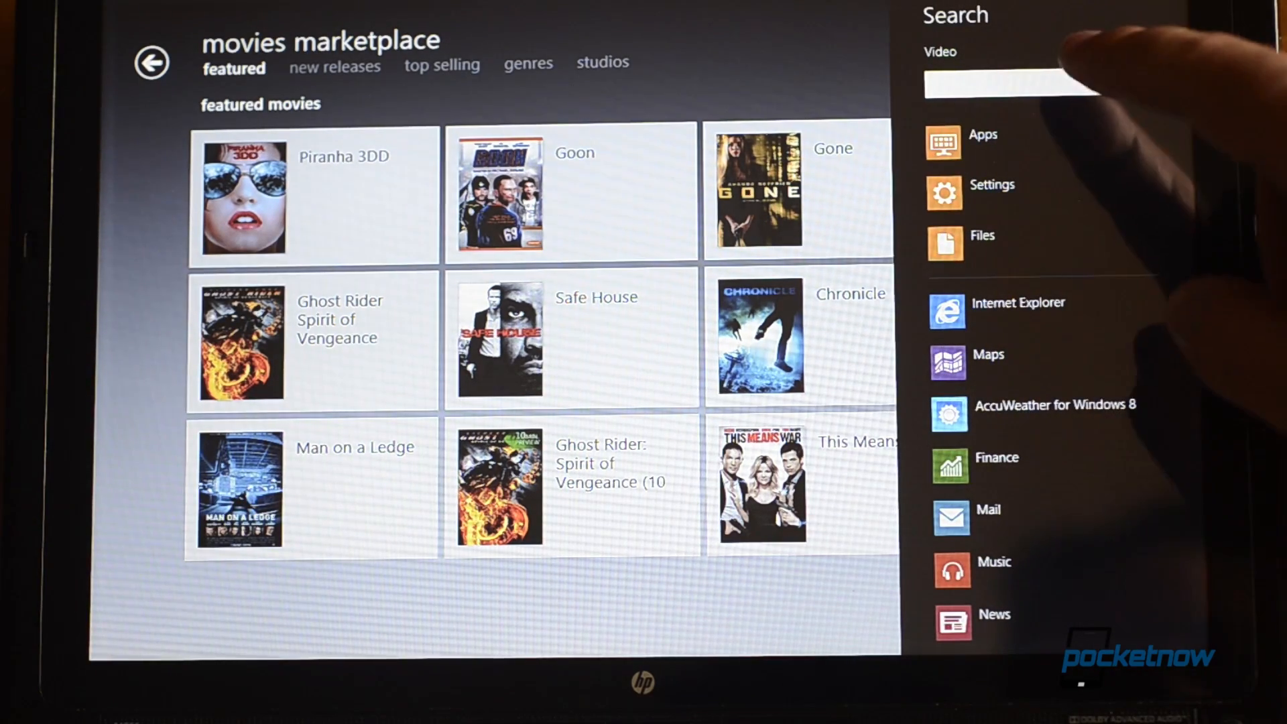
Search the video catalogue for 'pi' and play the Piranha trailer.
{"action": "left_click", "coordinate": [1017, 81]}
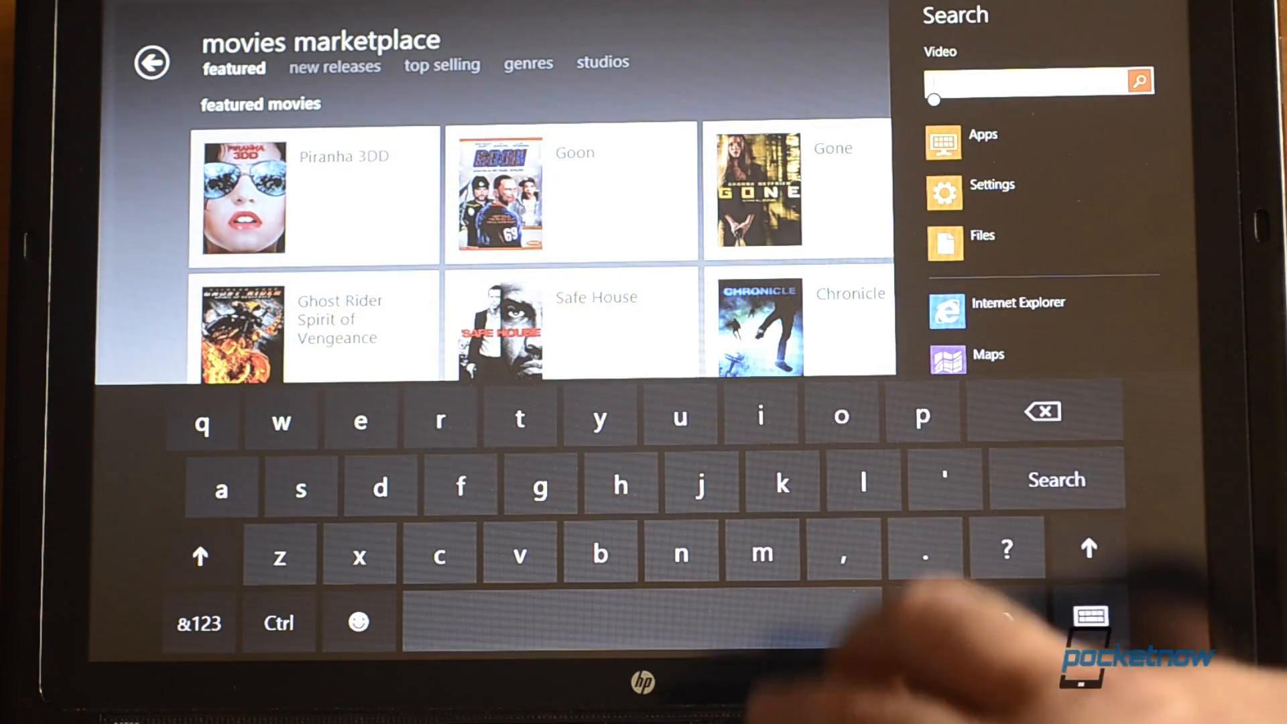
{"action": "type", "text": "pi"}
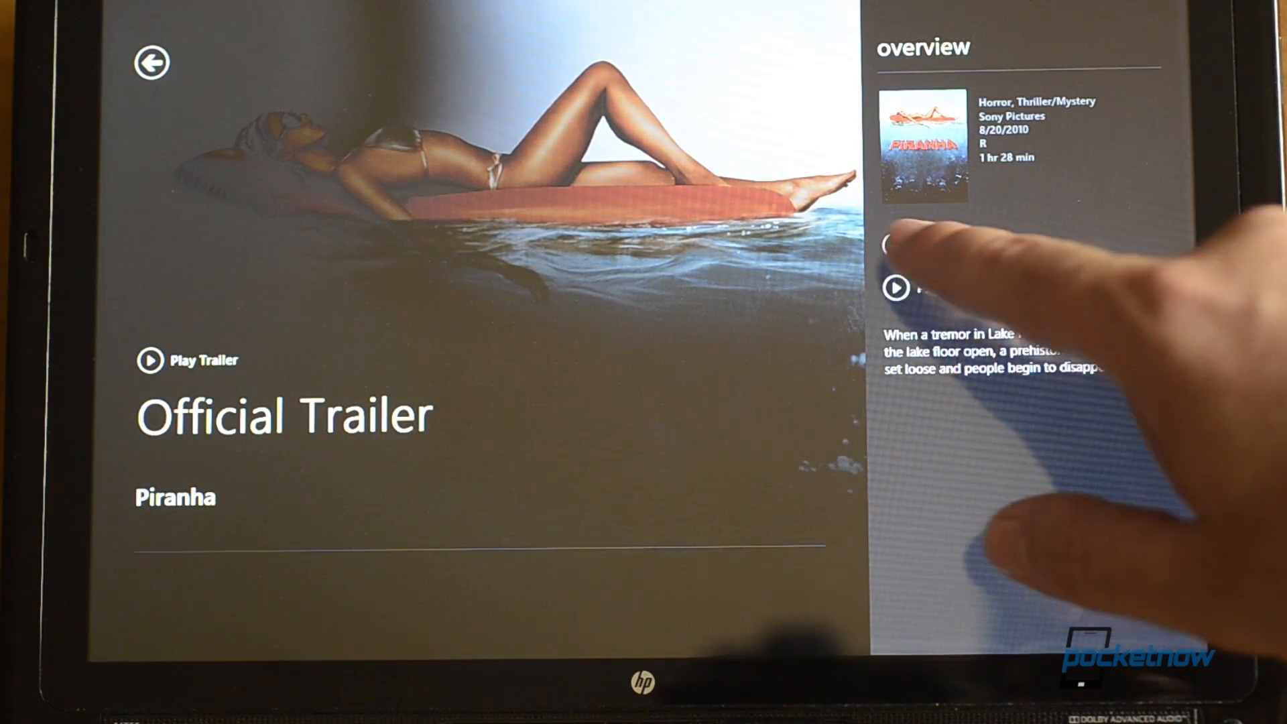
{"action": "left_click", "coordinate": [150, 359]}
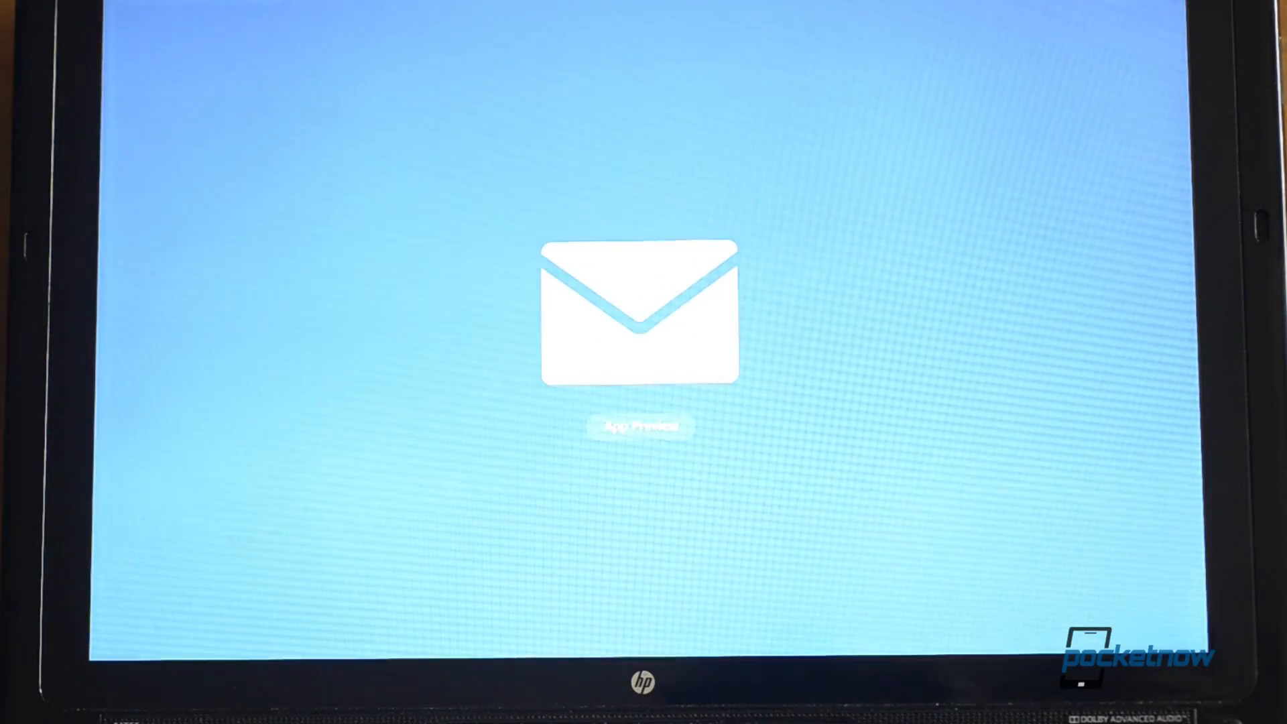
Launch Mail and read the speed-dating volunteers email in the Hotmail inbox.
{"action": "left_click", "coordinate": [641, 315]}
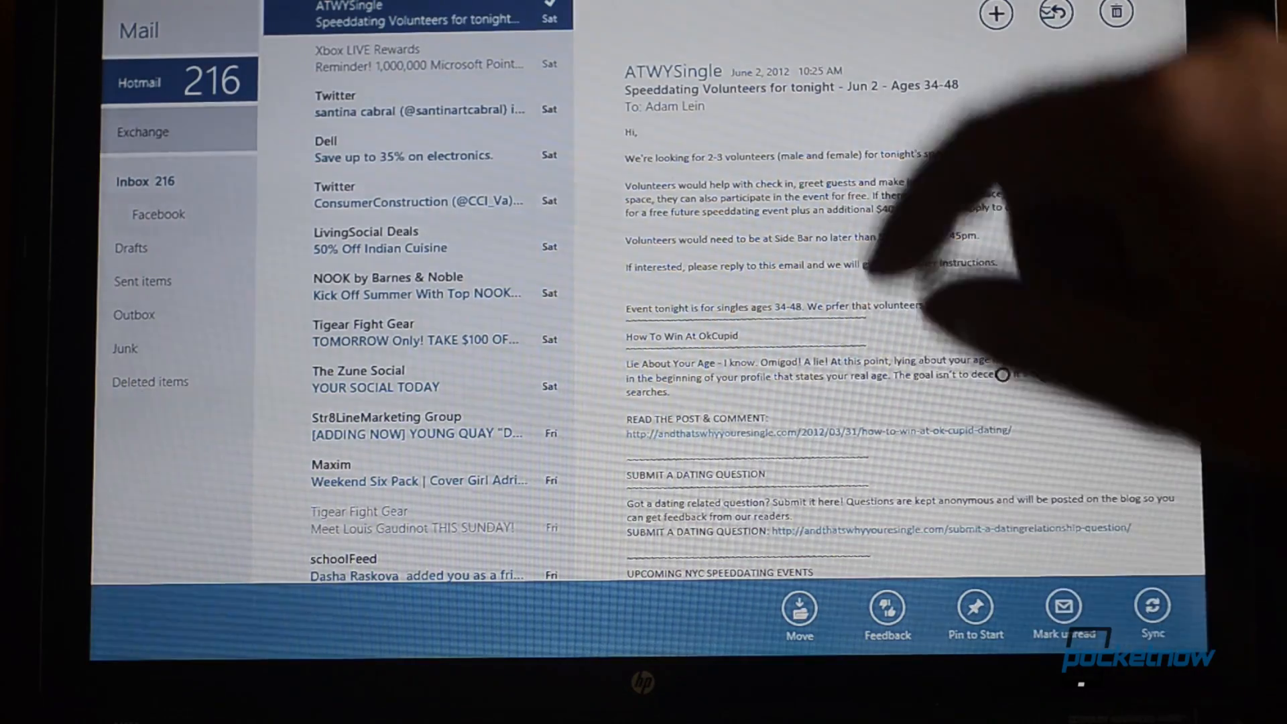
{"action": "left_click", "coordinate": [142, 131]}
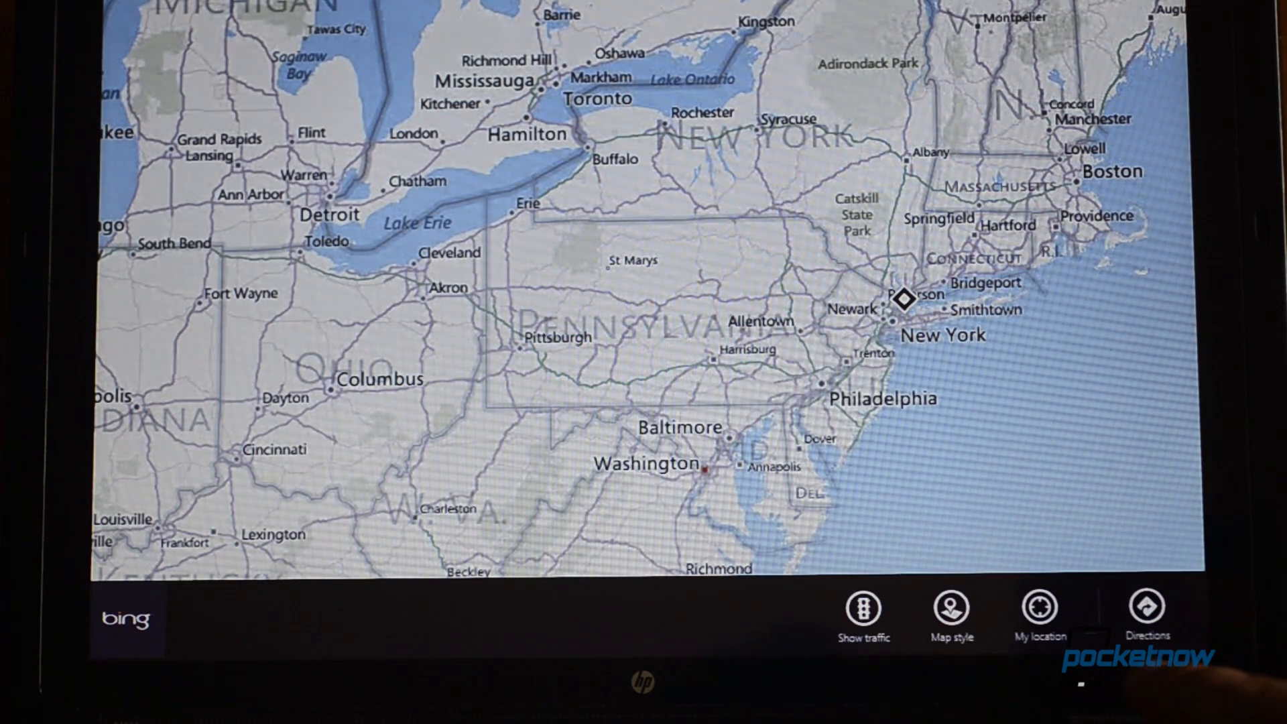
Turn on live traffic and switch the map to Aerial view.
{"action": "left_click", "coordinate": [863, 608]}
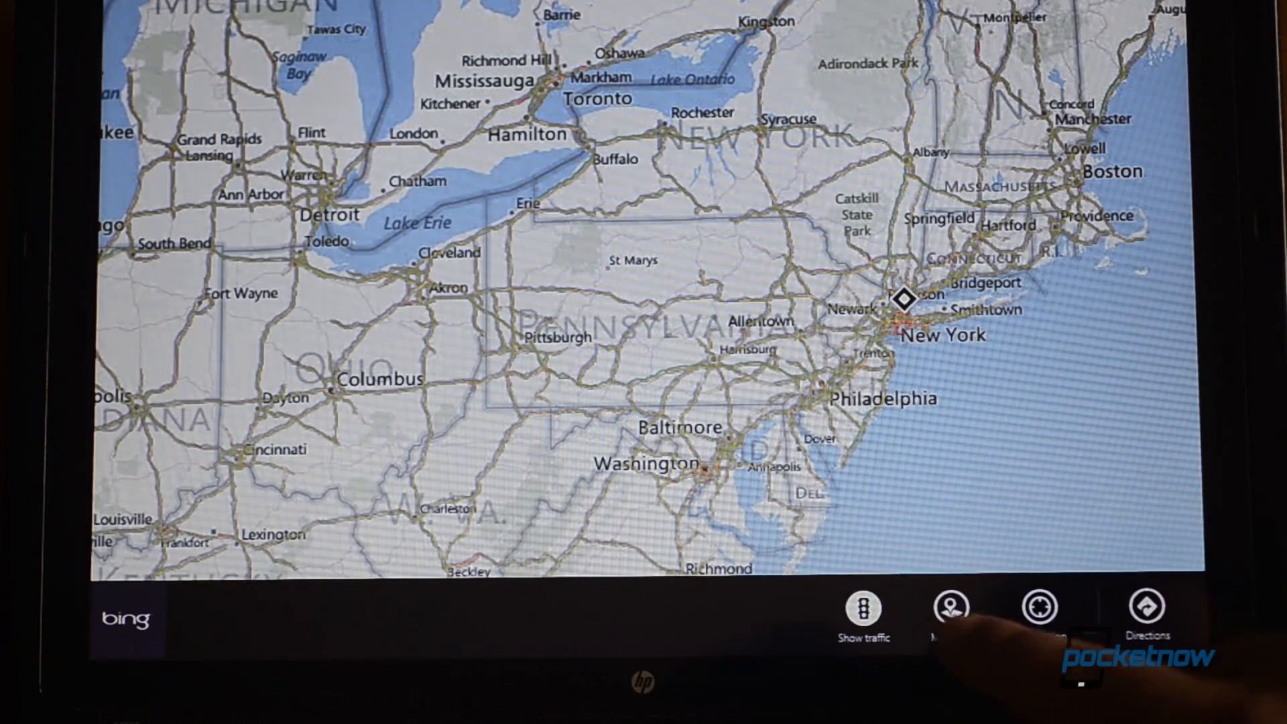
{"action": "left_click", "coordinate": [863, 606]}
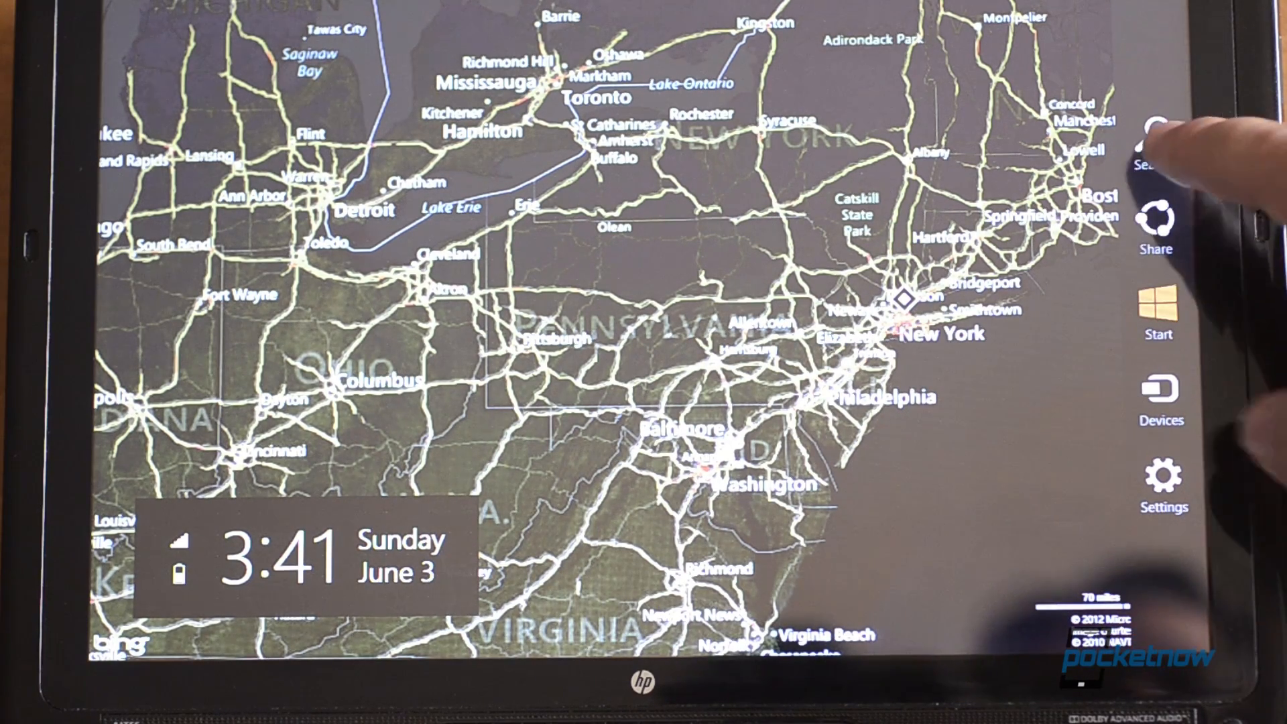
Search Maps for Philadelphia restaurants and show the Cuba Libre pin details.
{"action": "left_click", "coordinate": [1158, 148]}
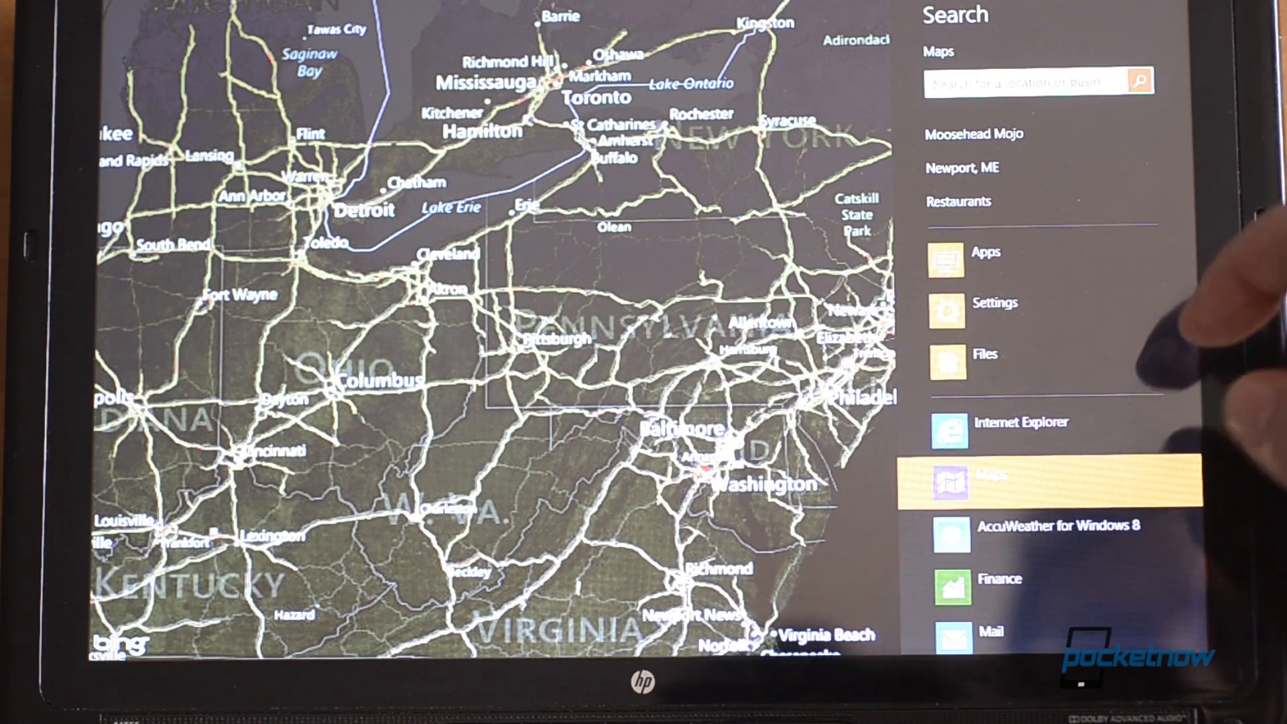
{"action": "left_click", "coordinate": [1034, 82]}
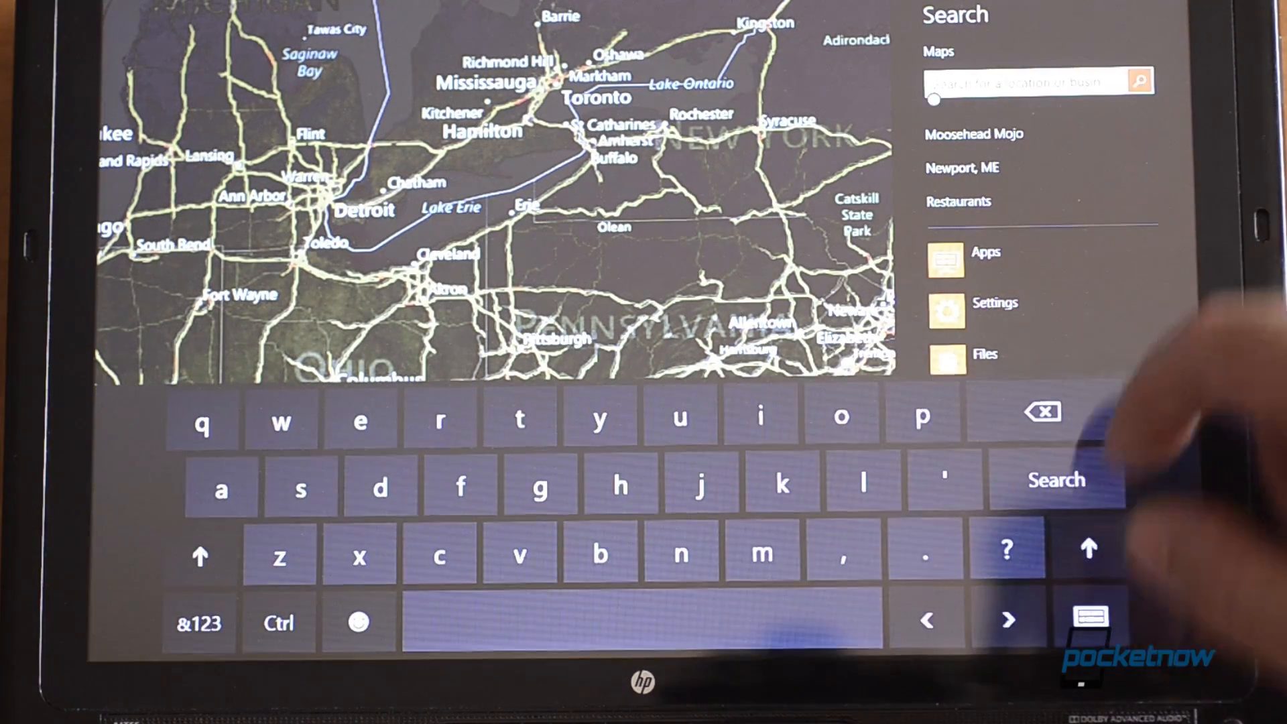
{"action": "left_click", "coordinate": [1057, 480]}
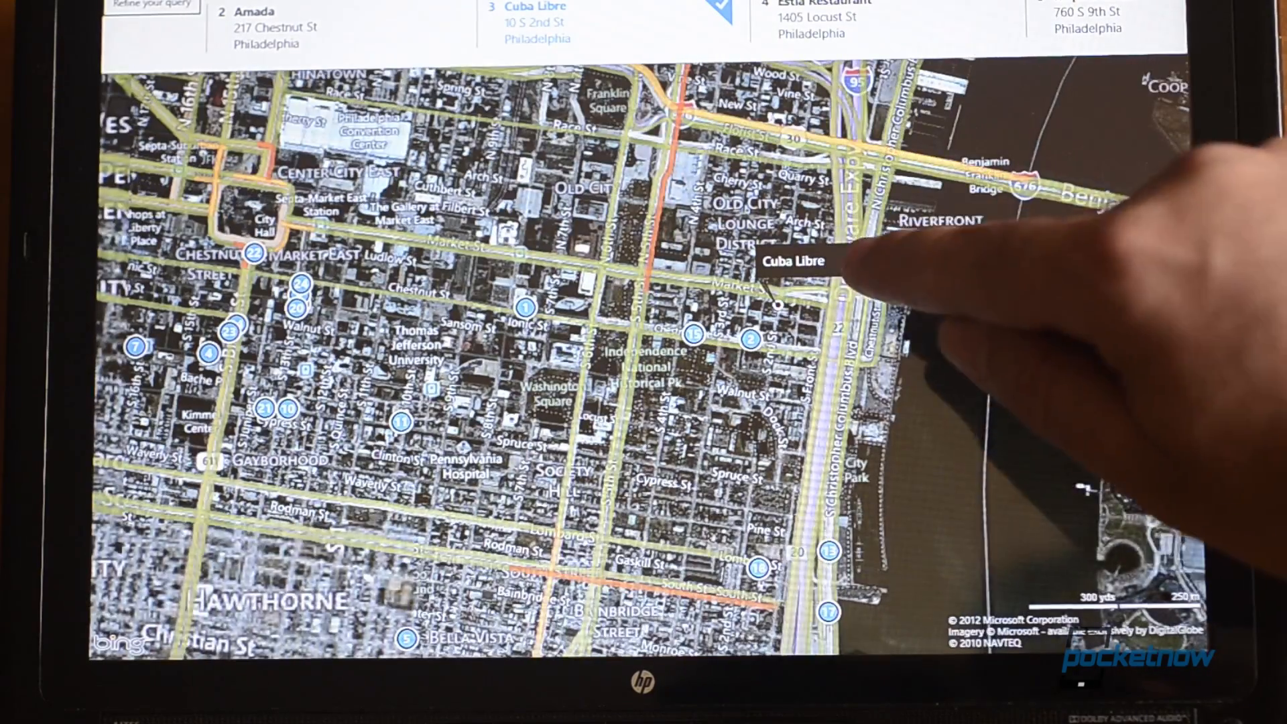
{"action": "left_click", "coordinate": [793, 260]}
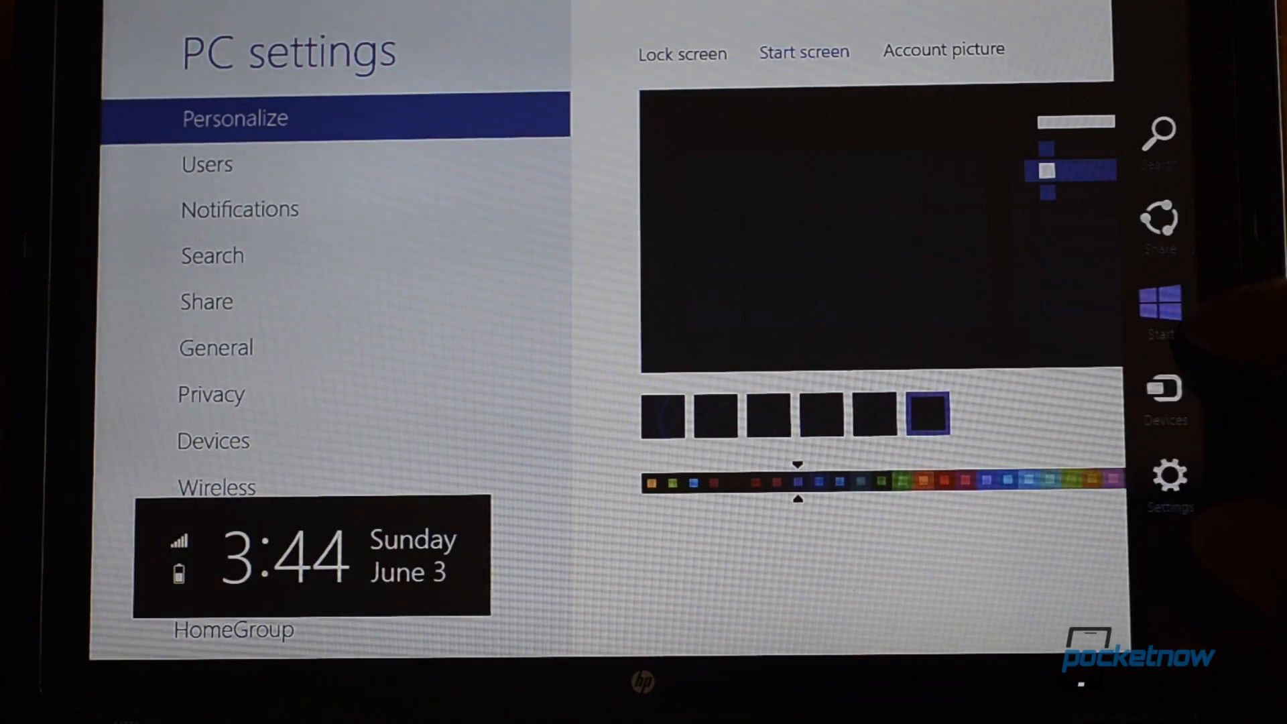
Open PC settings' Personalize page showing Start screen pattern and colour options.
{"action": "left_click", "coordinate": [1159, 311]}
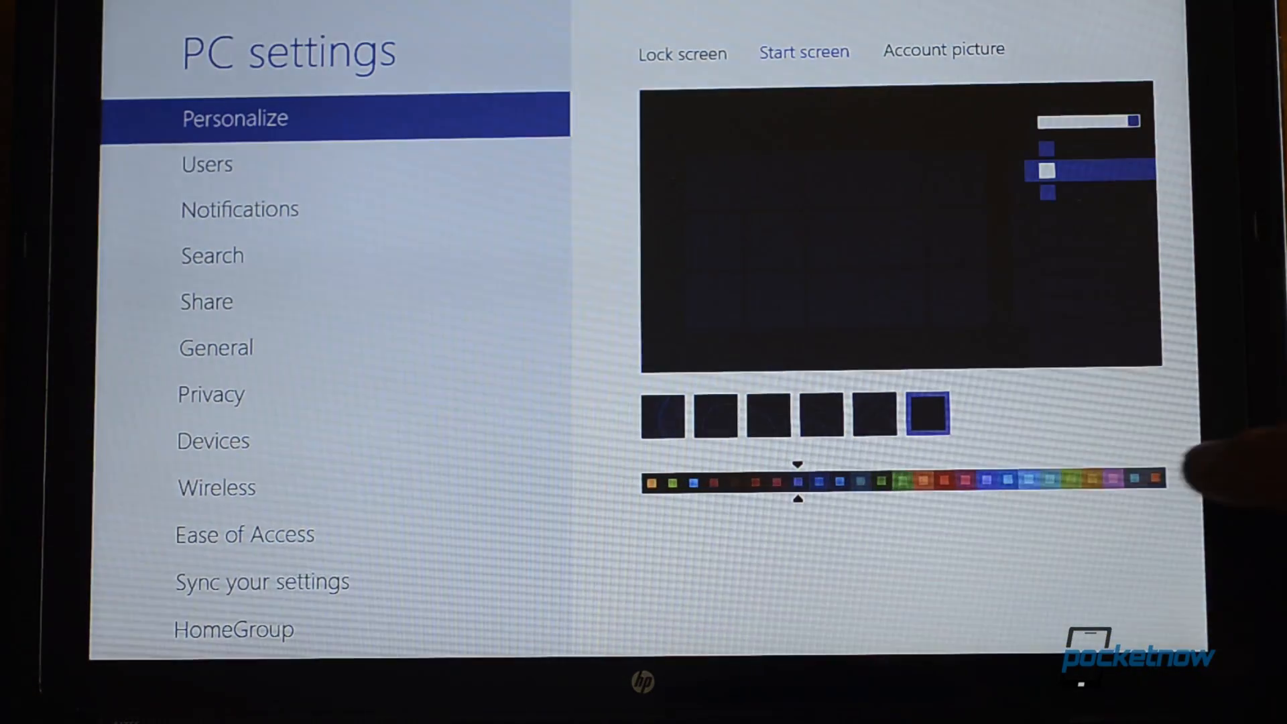
{"action": "left_click", "coordinate": [692, 482]}
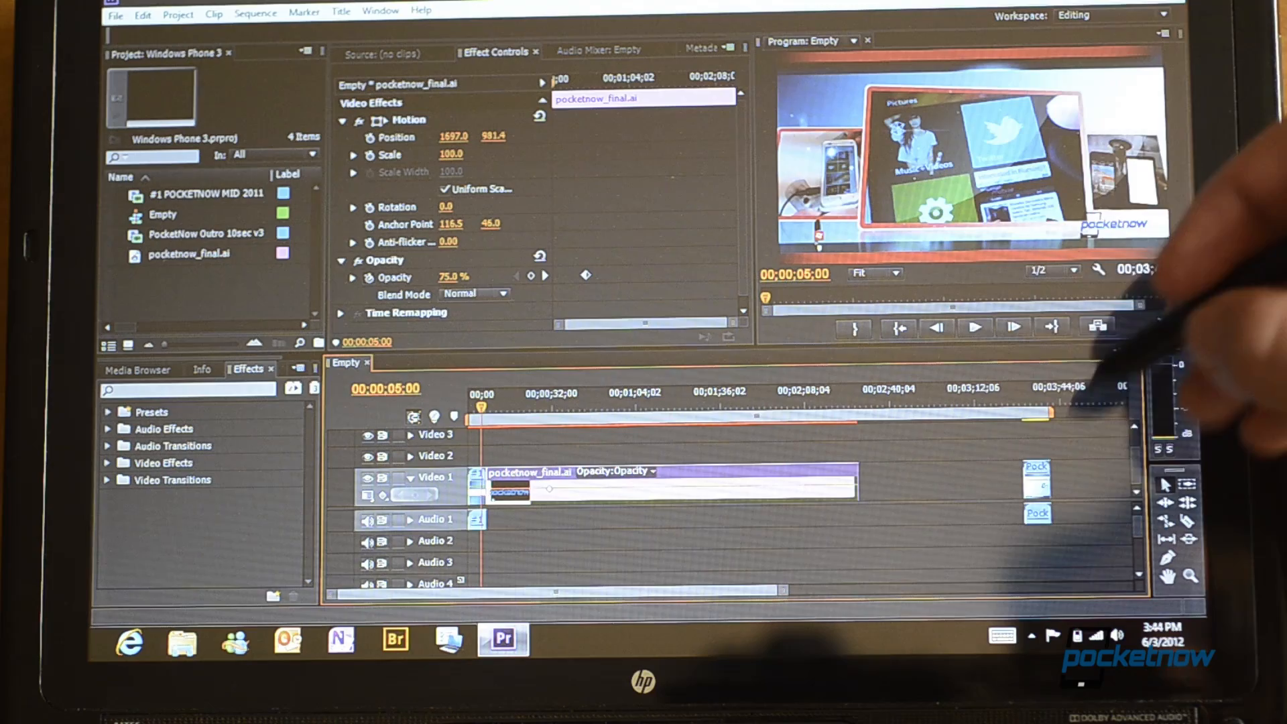
Play the Empty sequence in the Program monitor, then stop on the pocketnow logo.
{"action": "left_click", "coordinate": [974, 327]}
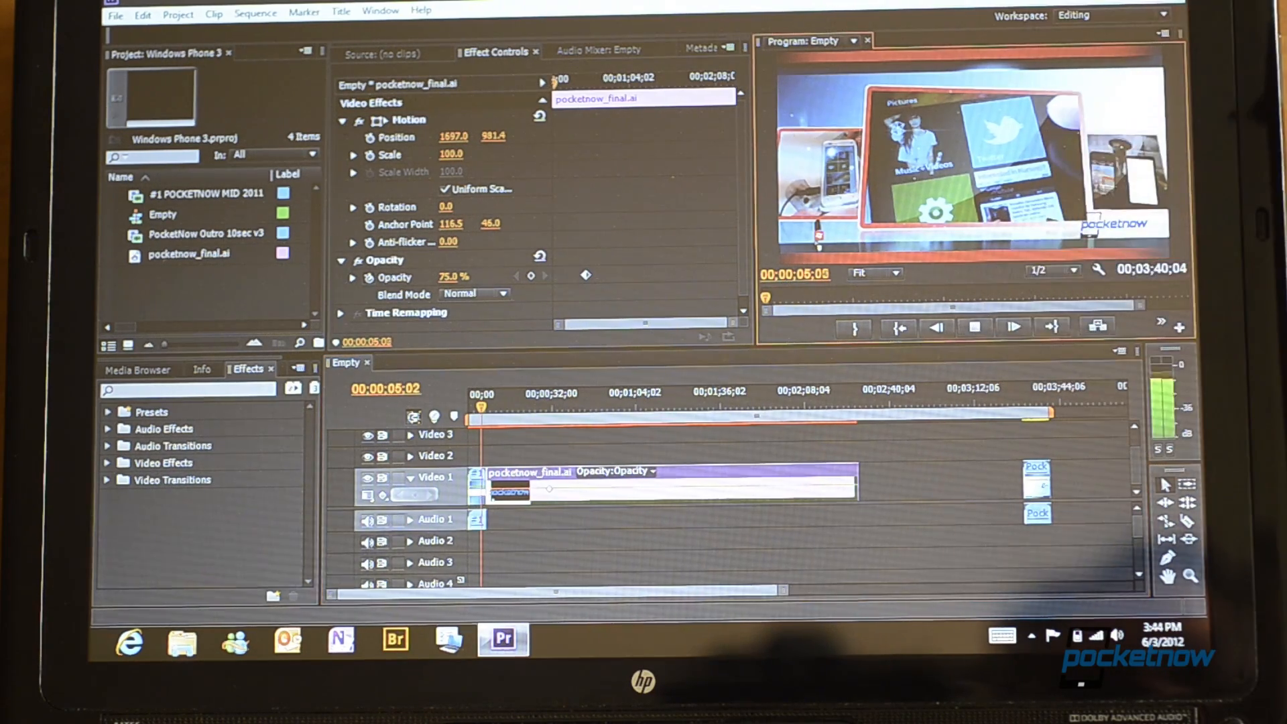
{"action": "left_click", "coordinate": [974, 326]}
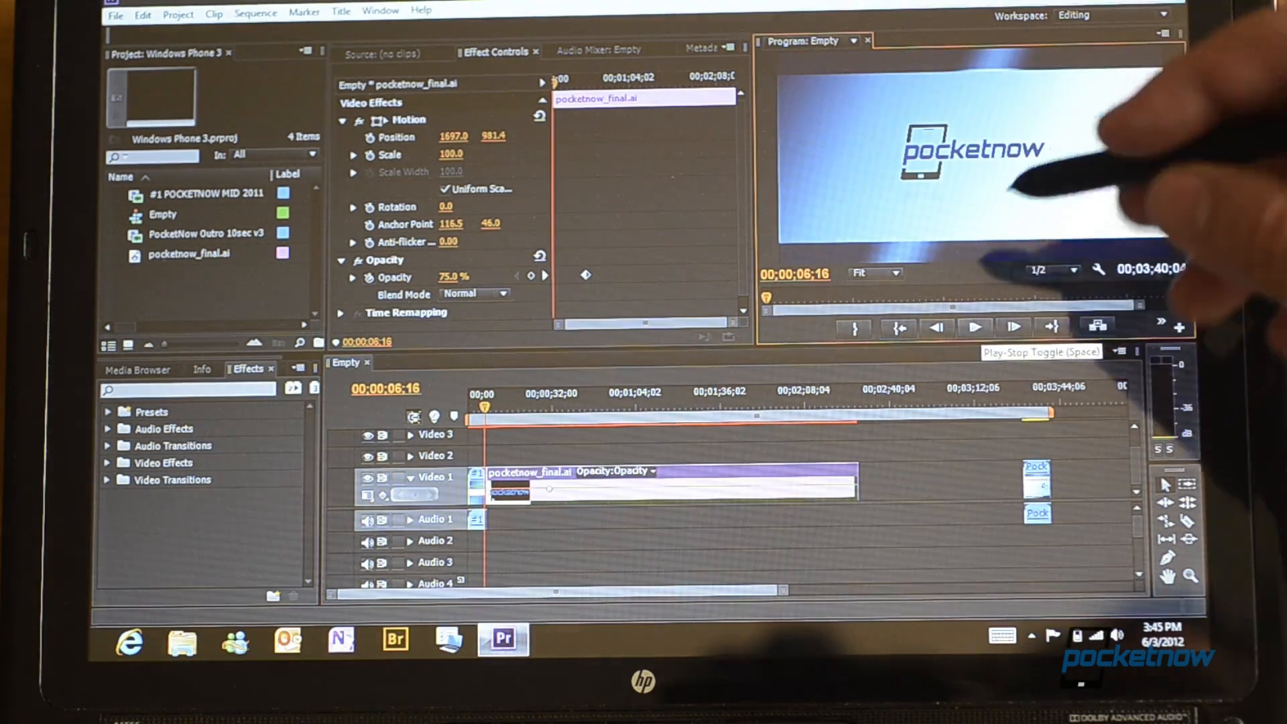